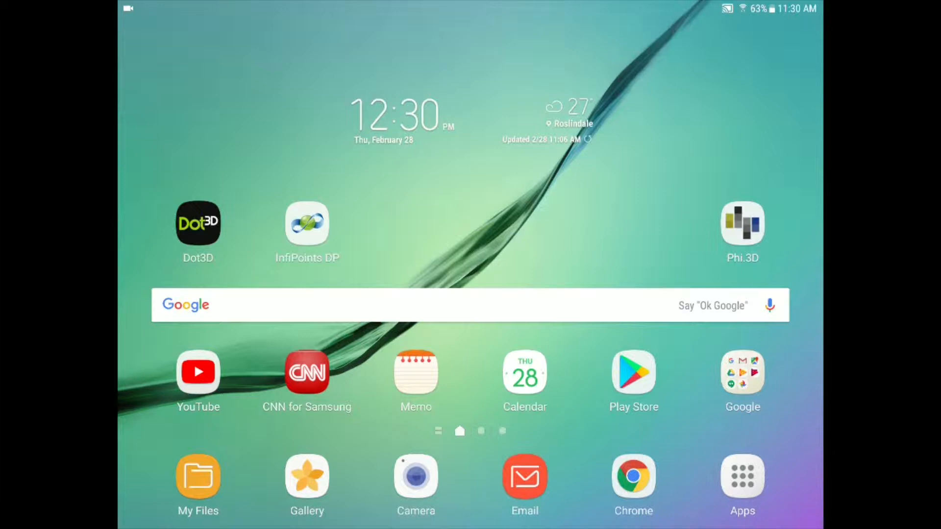
Launch Dot3D Pro from its icon on the Android home screen
{"action": "left_click", "coordinate": [197, 224]}
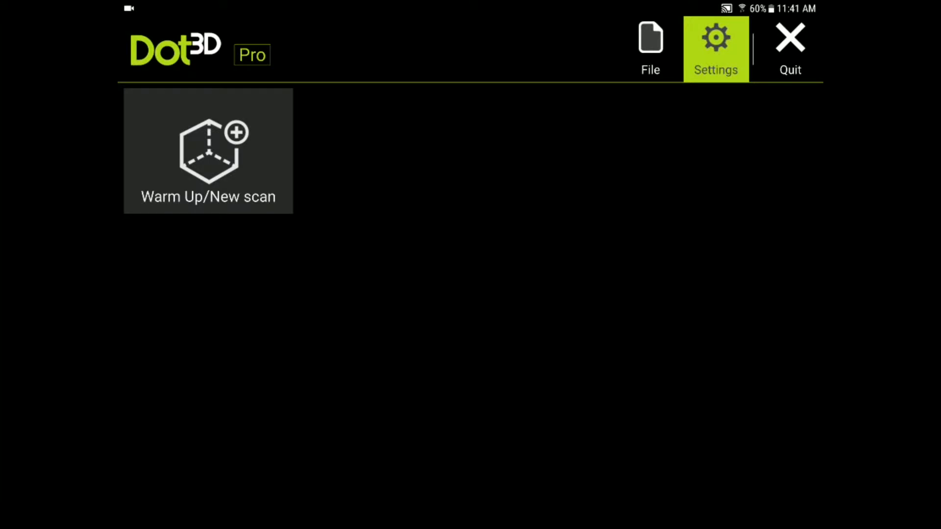
Open Settings and then the 3D Sensor Settings, showing OpenNI2 and Tablet Camera
{"action": "left_click", "coordinate": [716, 45]}
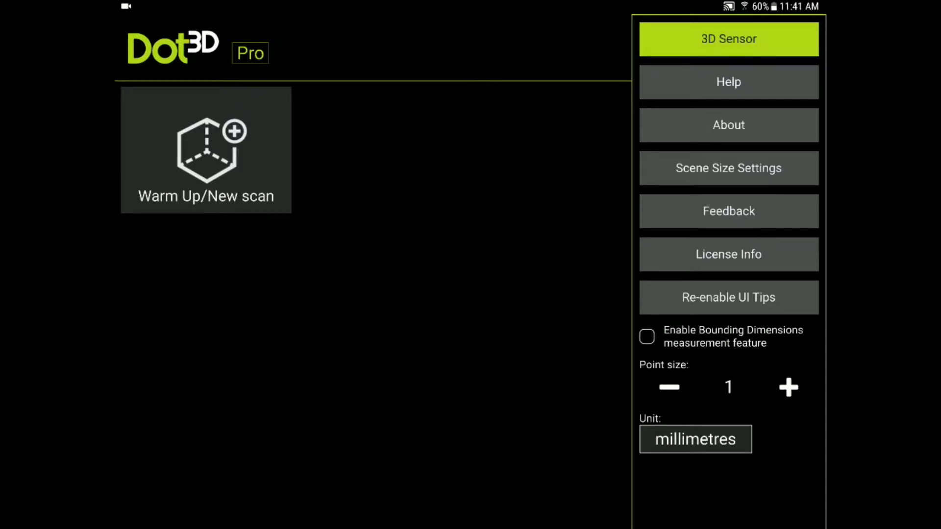
{"action": "left_click", "coordinate": [728, 39]}
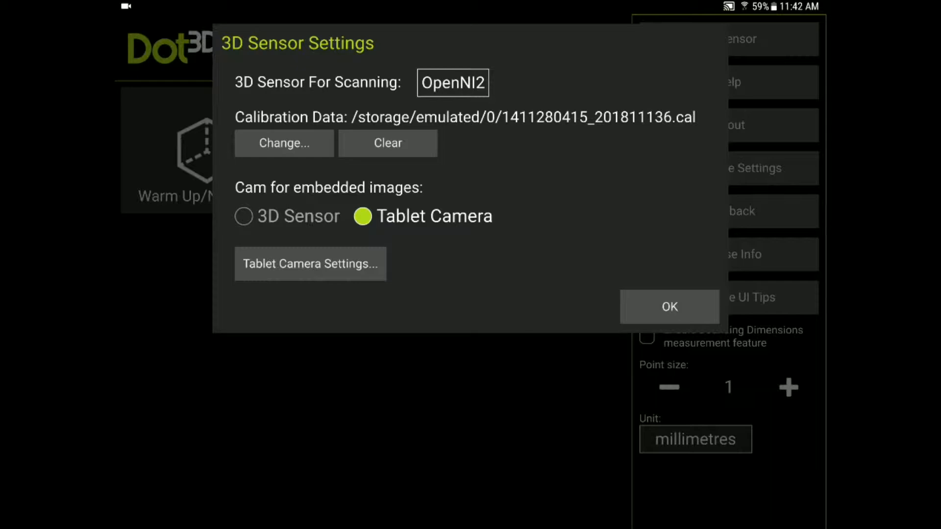
Check Tablet Camera Settings (Auto white balance, 3264x1836), close them, and confirm sensor settings
{"action": "left_click", "coordinate": [310, 264]}
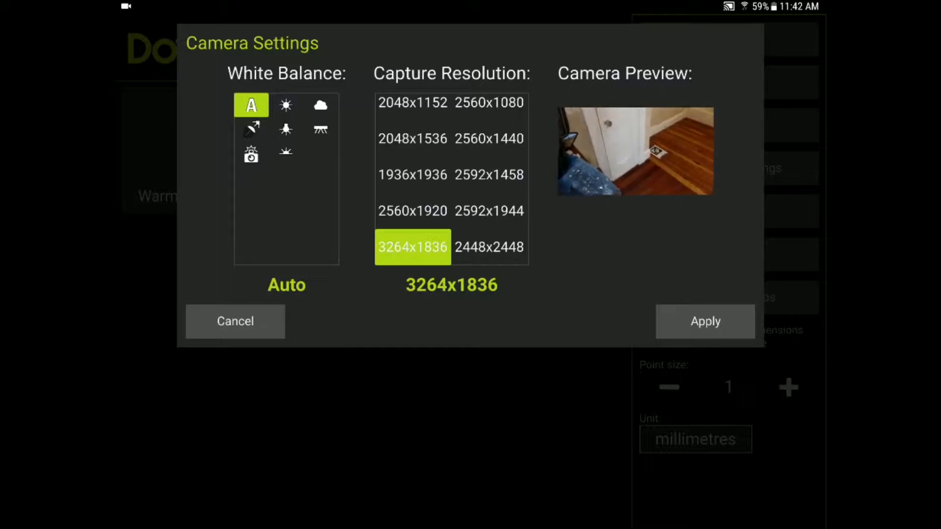
{"action": "left_click", "coordinate": [704, 321]}
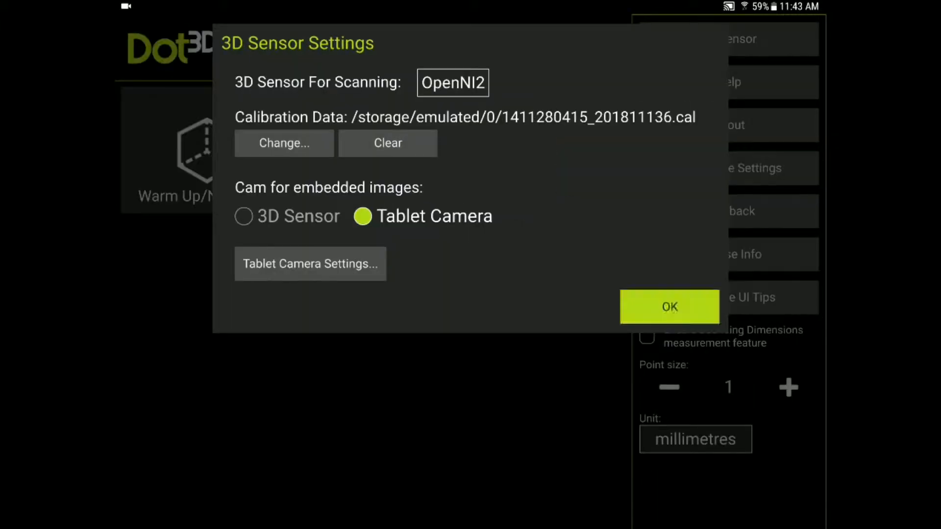
{"action": "left_click", "coordinate": [668, 307]}
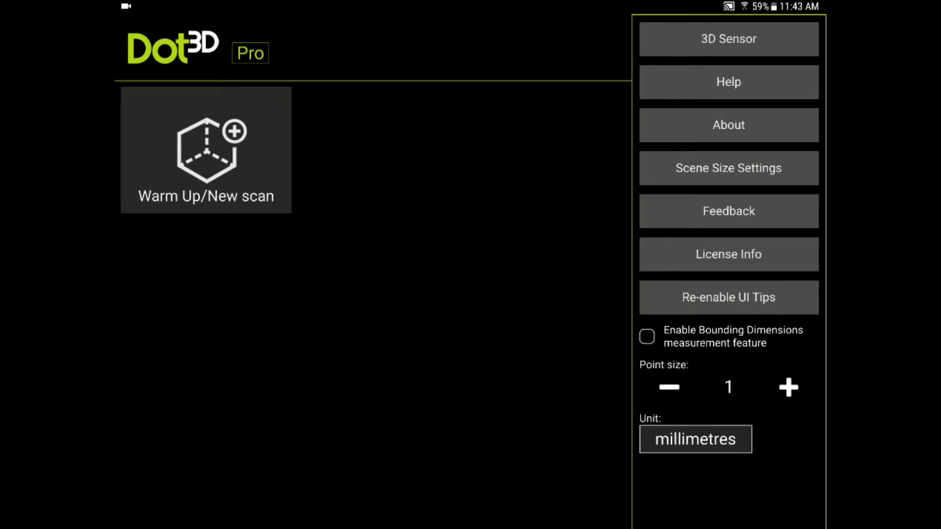
Browse the Settings panel and open License Info, showing a valid non-expiring license
{"action": "left_click", "coordinate": [727, 82]}
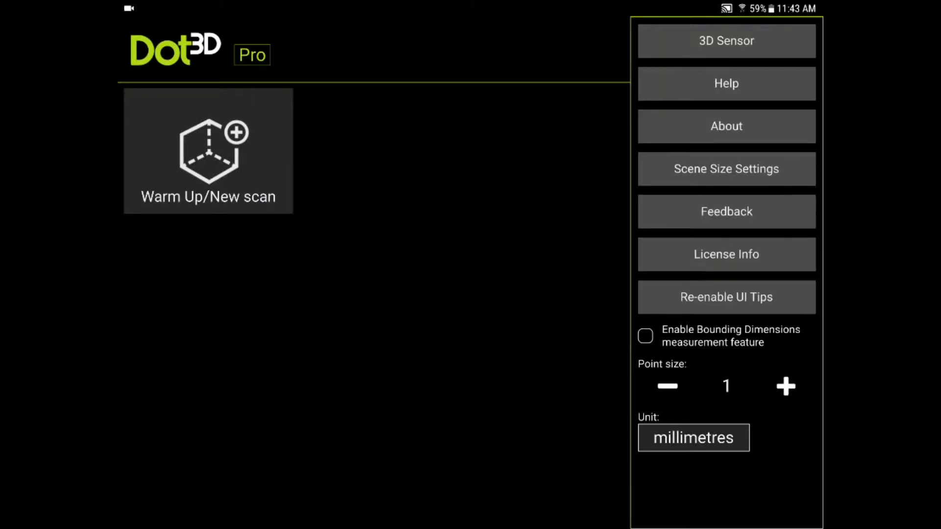
{"action": "left_click", "coordinate": [726, 169]}
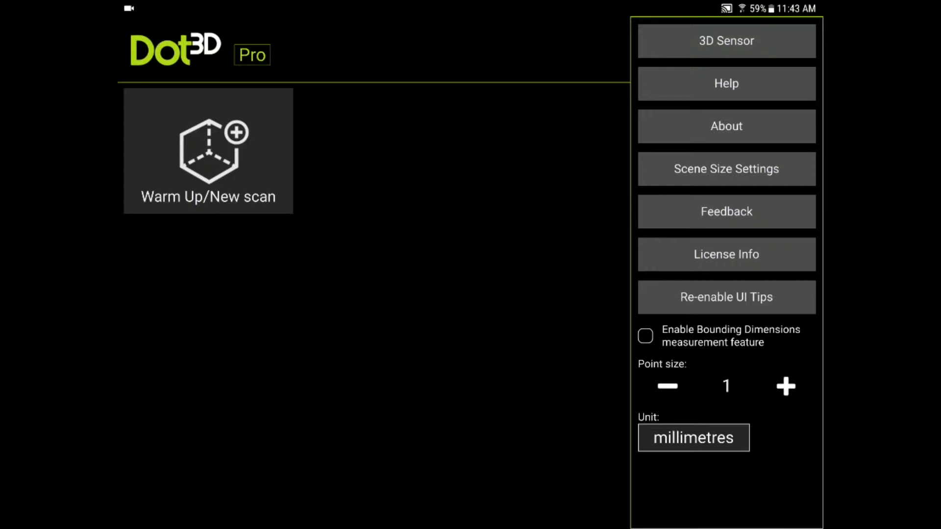
{"action": "left_click", "coordinate": [725, 254]}
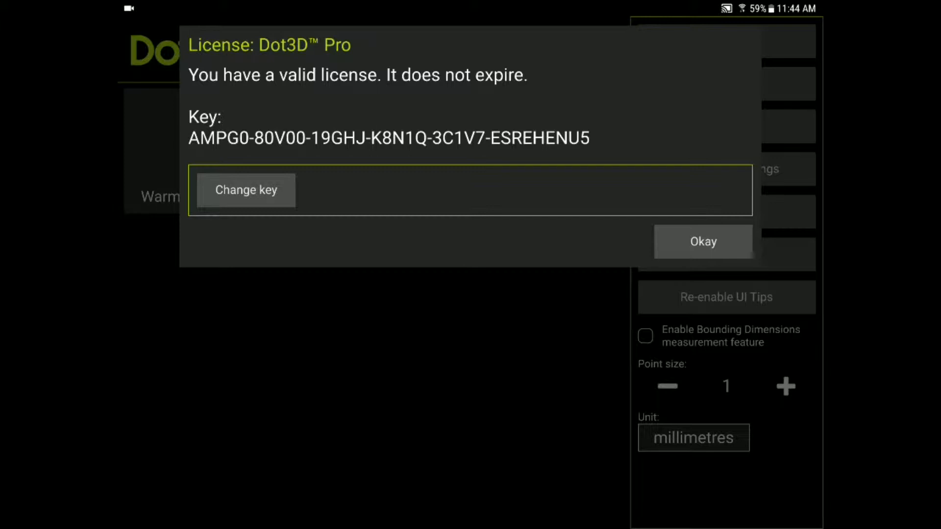
Dismiss the license dialog and pick a measurement unit from the Unit dropdown
{"action": "left_click", "coordinate": [703, 241]}
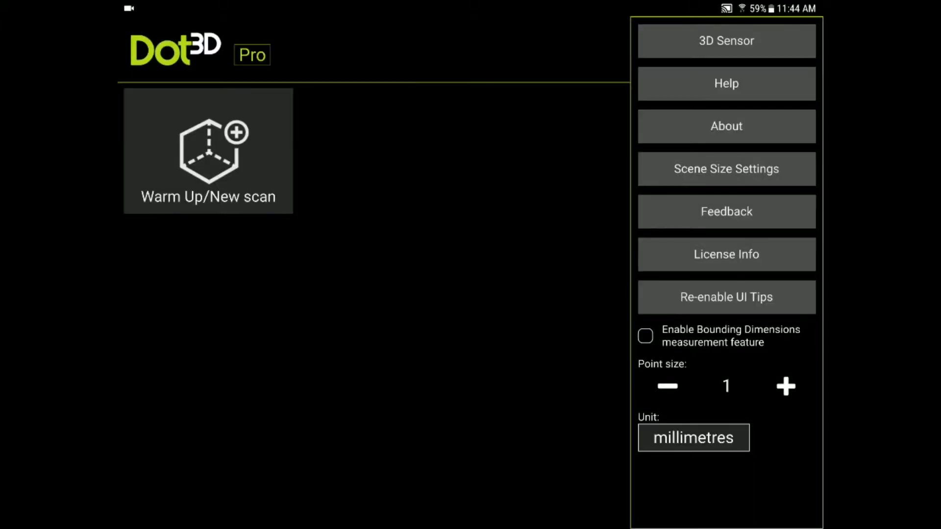
{"action": "left_click", "coordinate": [725, 41]}
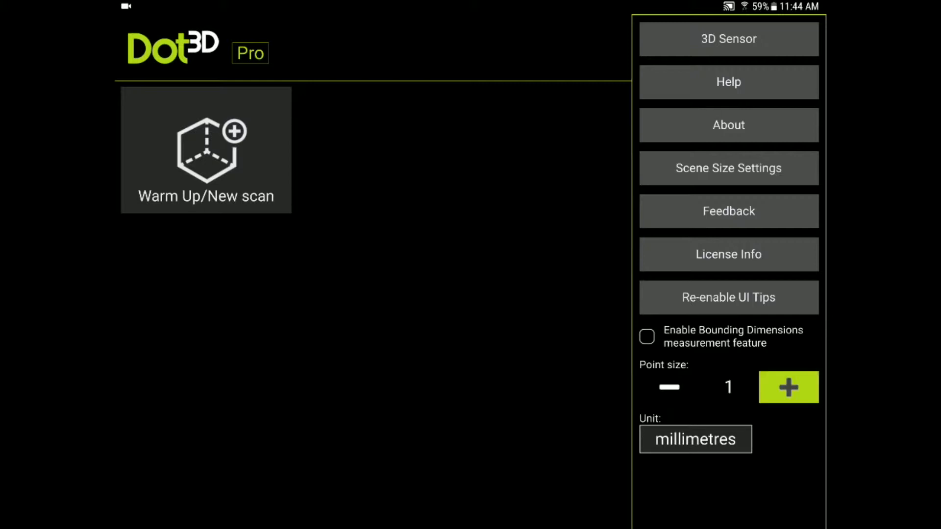
{"action": "left_click", "coordinate": [695, 439]}
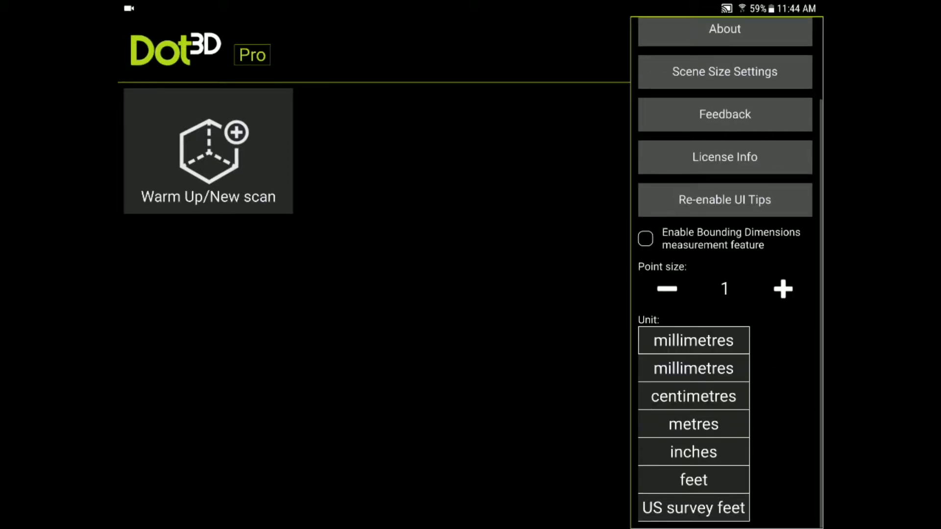
{"action": "left_click", "coordinate": [692, 452]}
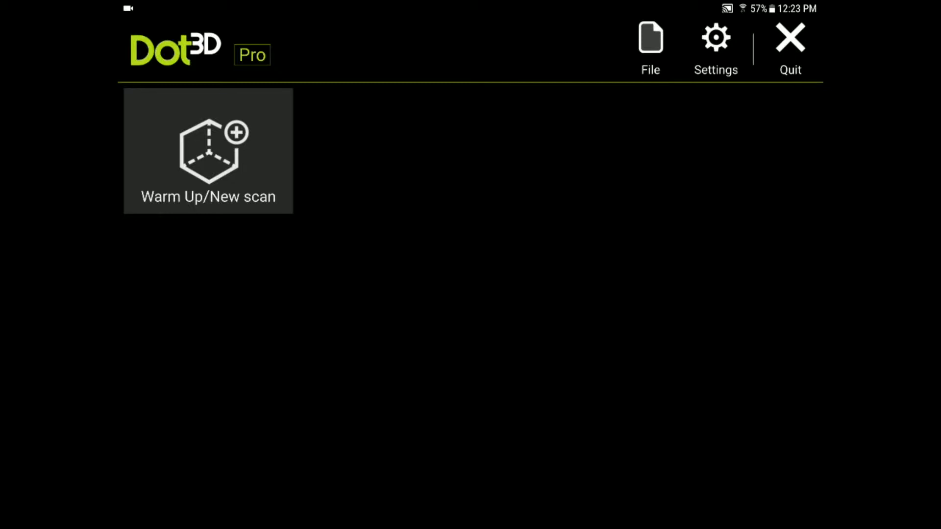
Tap Warm Up/New scan to begin a live scan of the doorway
{"action": "left_click", "coordinate": [208, 150]}
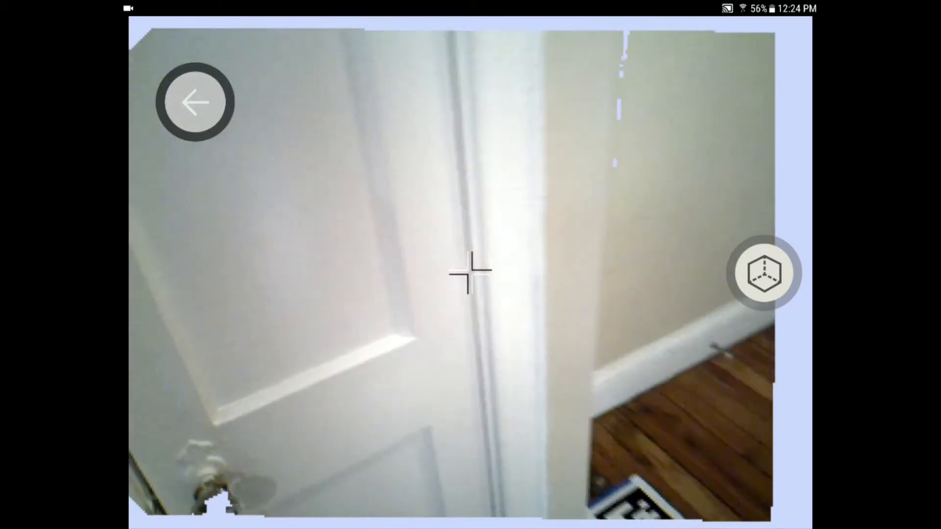
{"action": "left_click", "coordinate": [764, 273]}
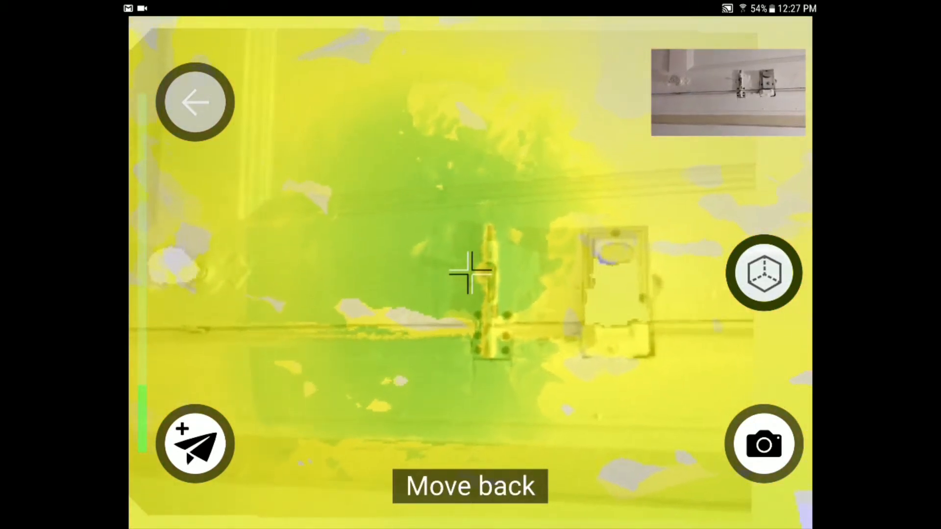
Take embedded photos of the door latch and the doorknob during scanning
{"action": "left_click", "coordinate": [764, 444]}
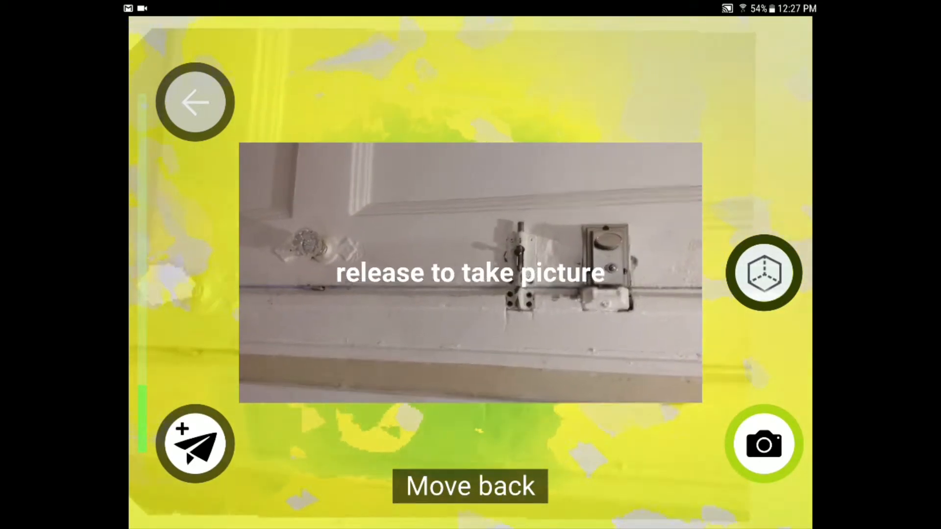
{"action": "left_click", "coordinate": [764, 444]}
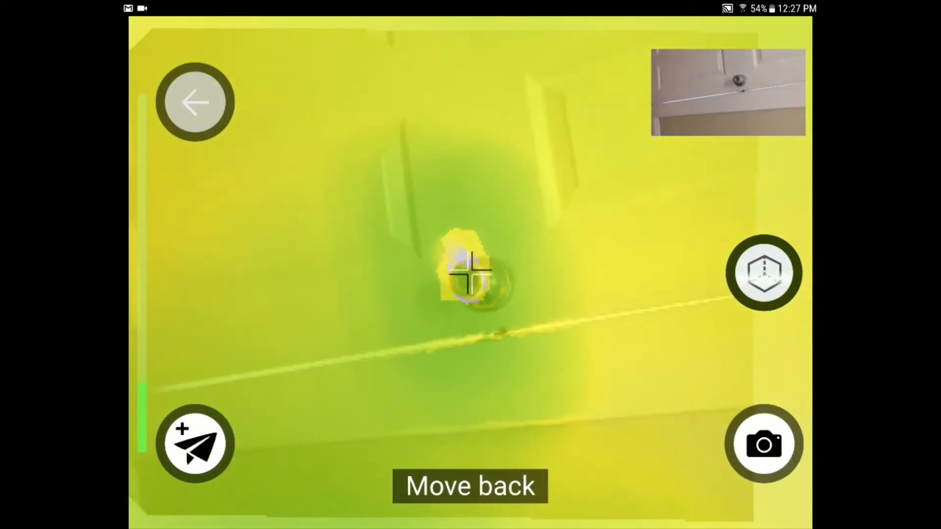
{"action": "left_click", "coordinate": [763, 443]}
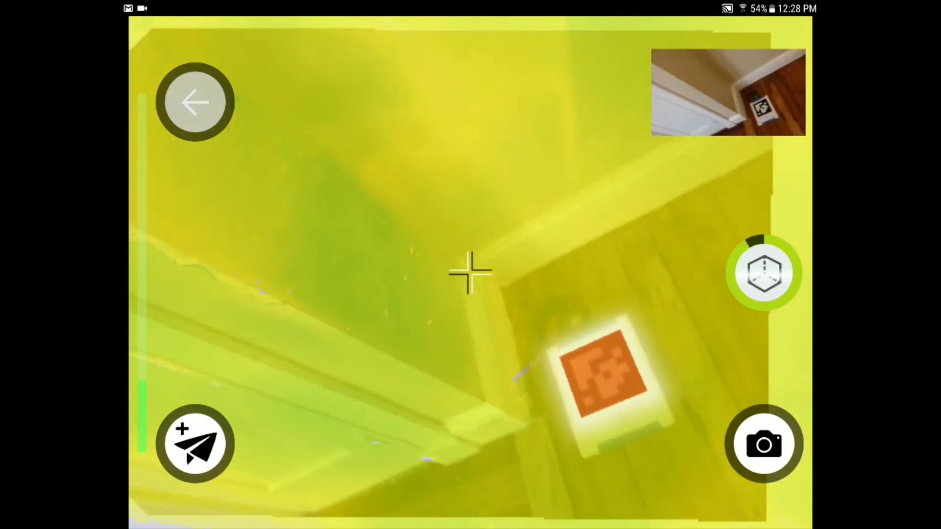
Stop scanning to view the hallway as a 3D point cloud
{"action": "left_click", "coordinate": [764, 444]}
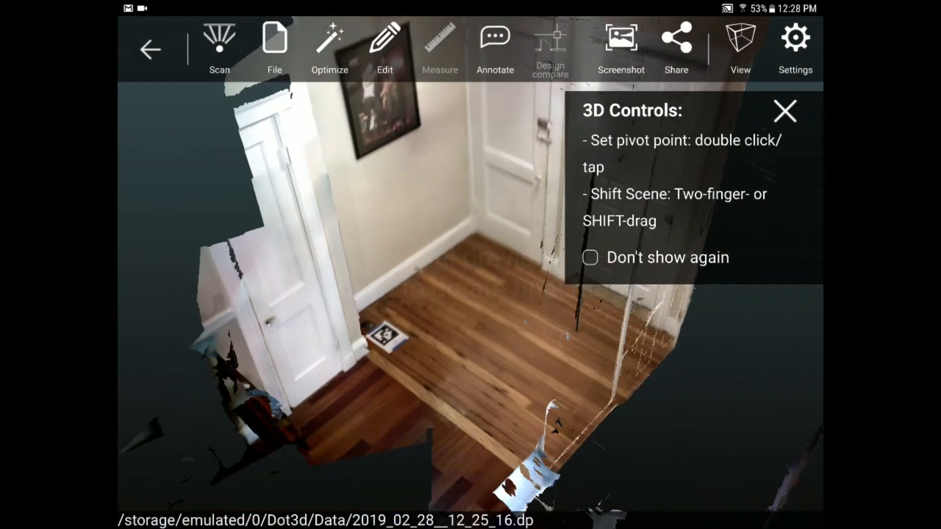
Close the 3D Controls tip and switch the view to point rendering
{"action": "left_click", "coordinate": [784, 112]}
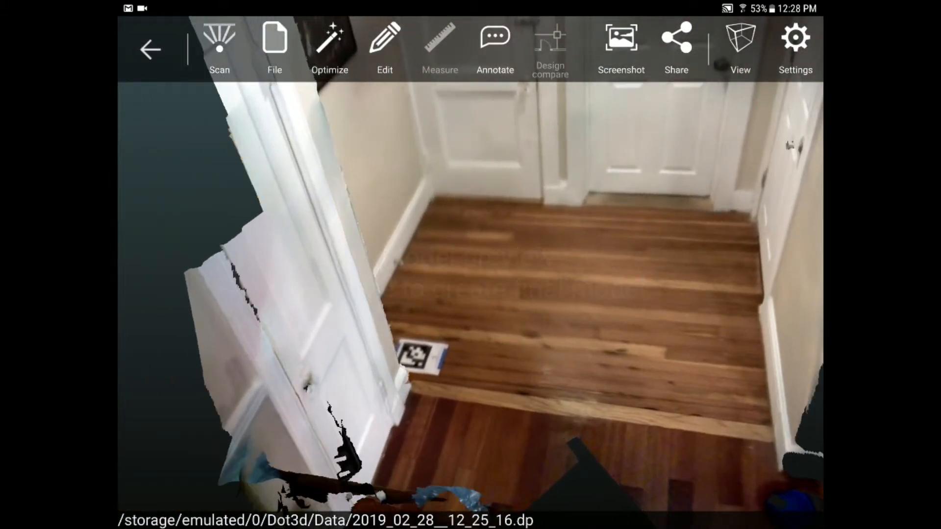
{"action": "left_click", "coordinate": [740, 49]}
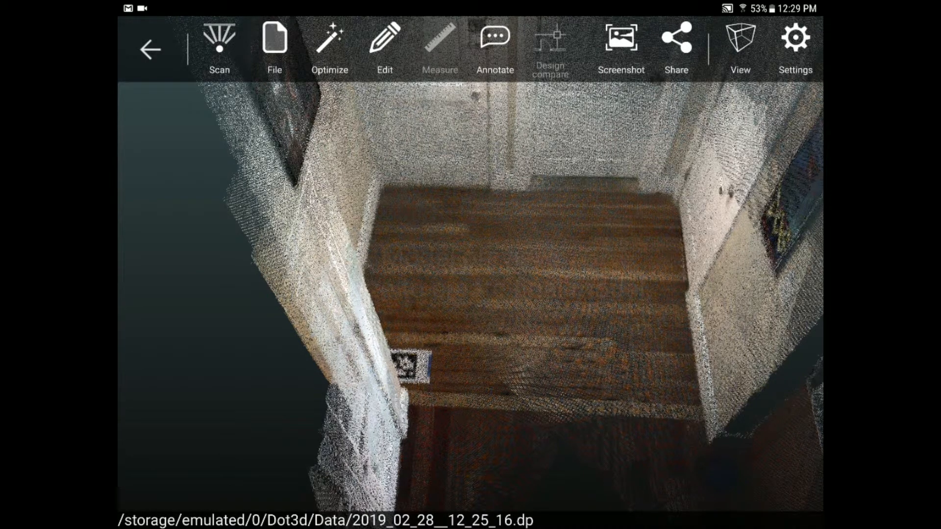
Run Optimize Scene with Plane Parallelism Constraints and April Tags enabled
{"action": "left_click", "coordinate": [329, 45]}
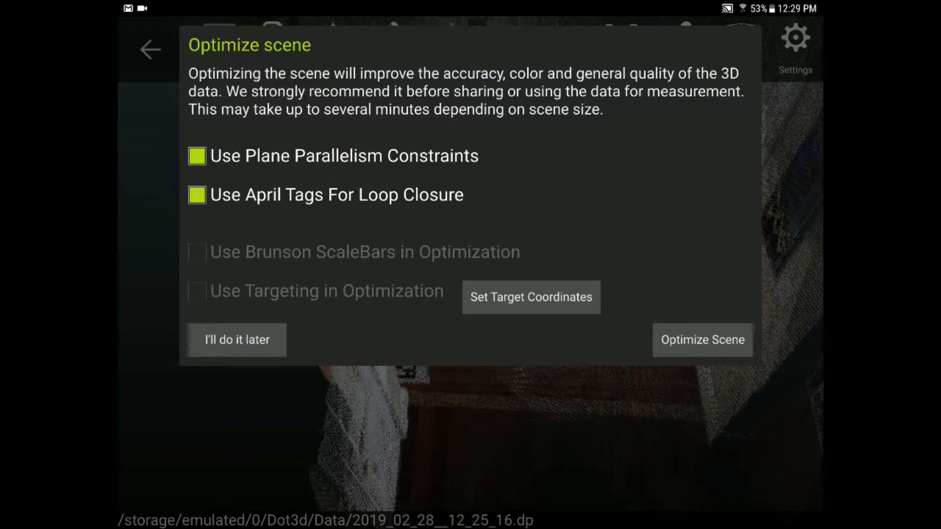
{"action": "left_click", "coordinate": [236, 339]}
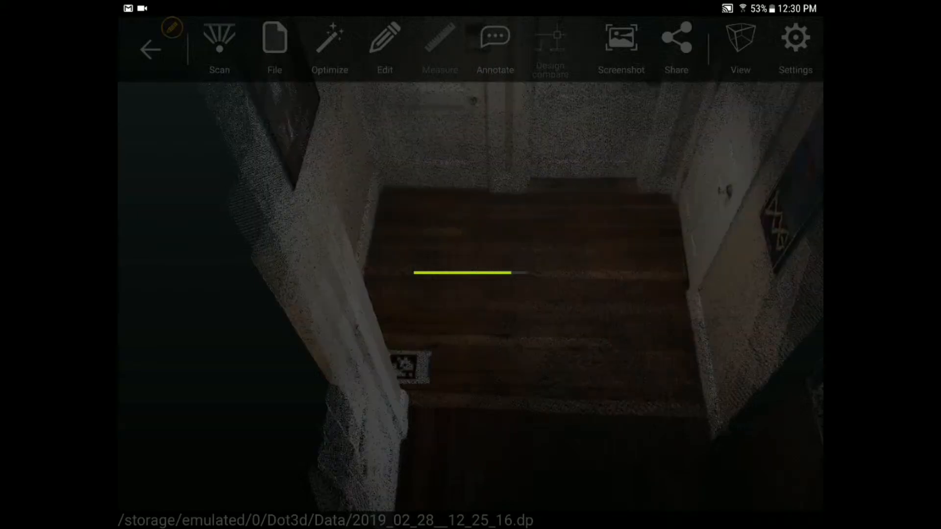
Define a user-set origin, with the floor as primary axis and a wall as secondary
{"action": "left_click", "coordinate": [329, 45]}
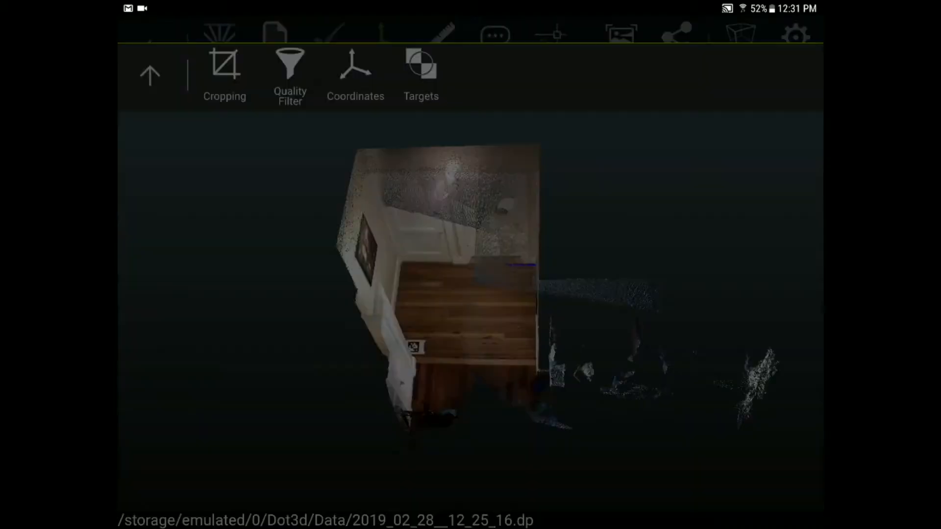
{"action": "left_click", "coordinate": [355, 72]}
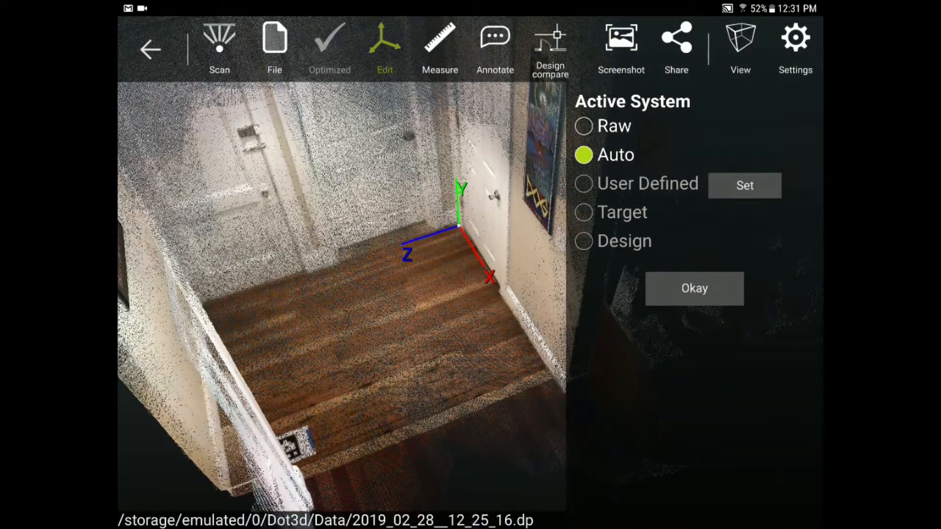
{"action": "left_click", "coordinate": [693, 288]}
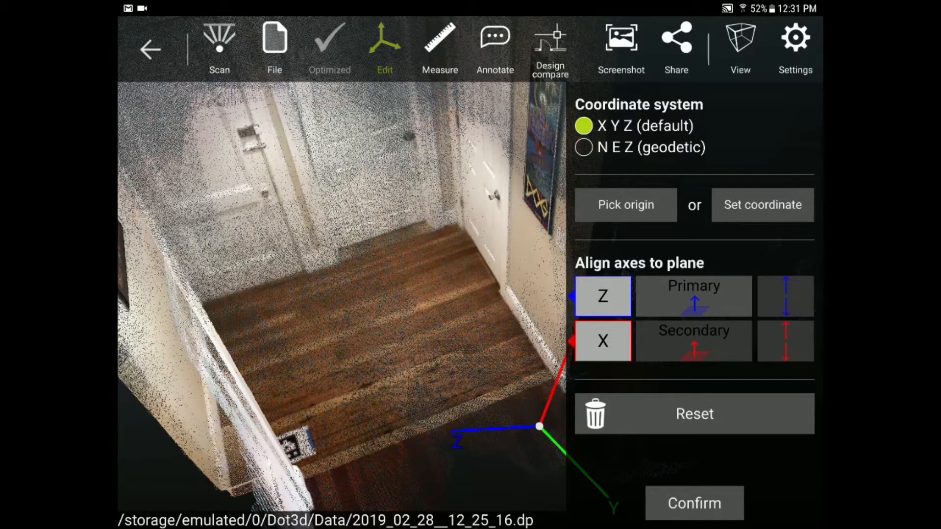
{"action": "left_click", "coordinate": [625, 205]}
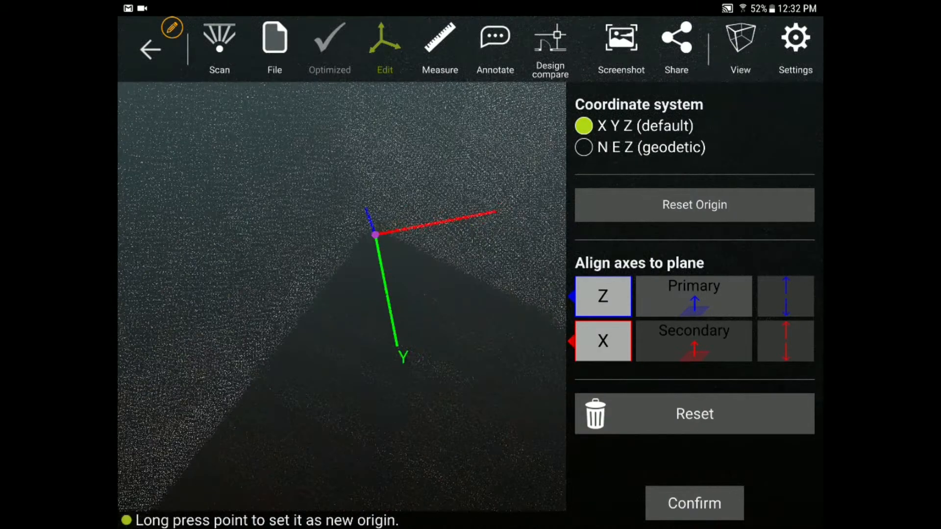
{"action": "left_click", "coordinate": [693, 296]}
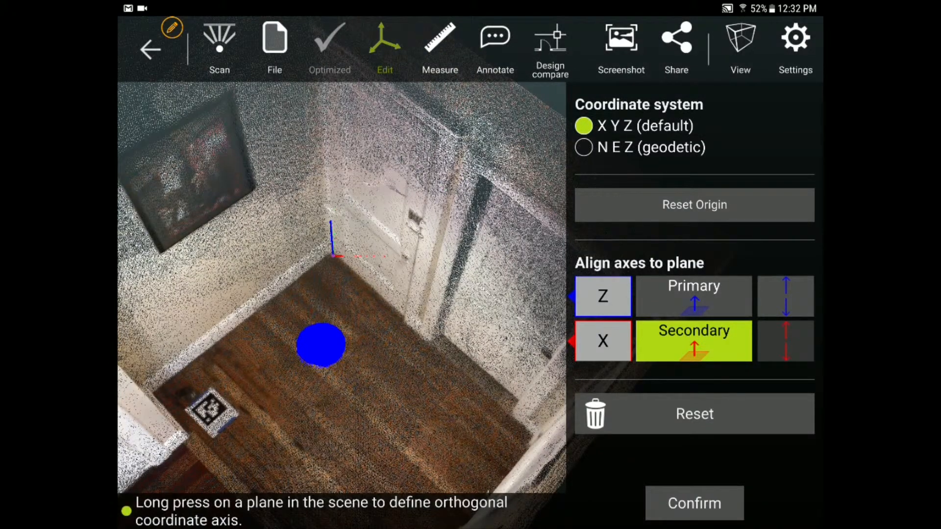
{"action": "left_click", "coordinate": [240, 249]}
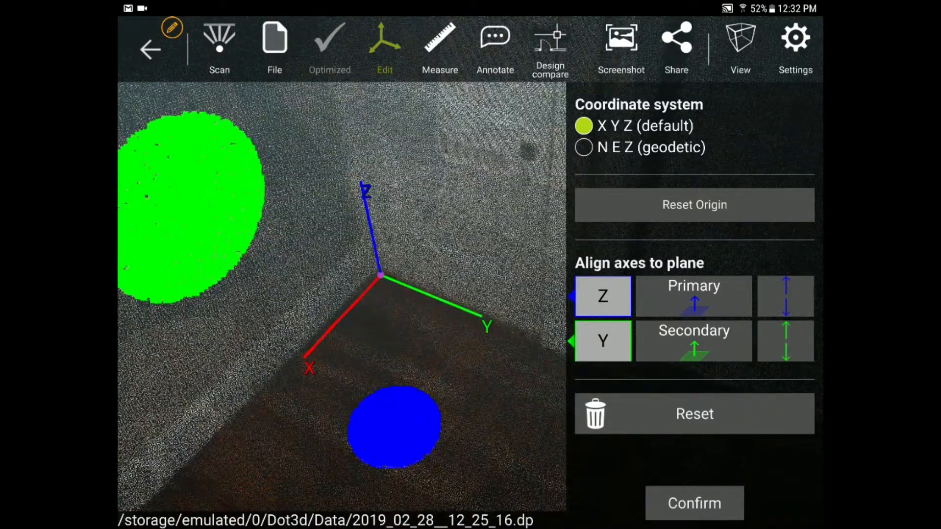
{"action": "left_click", "coordinate": [694, 502]}
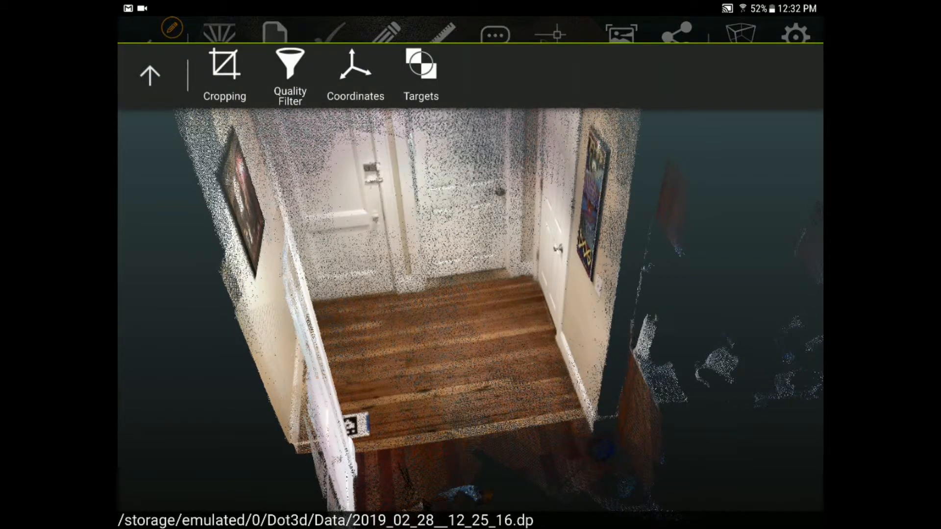
Close and reopen the Edit tools, then start the Cropping tool
{"action": "left_click", "coordinate": [290, 66]}
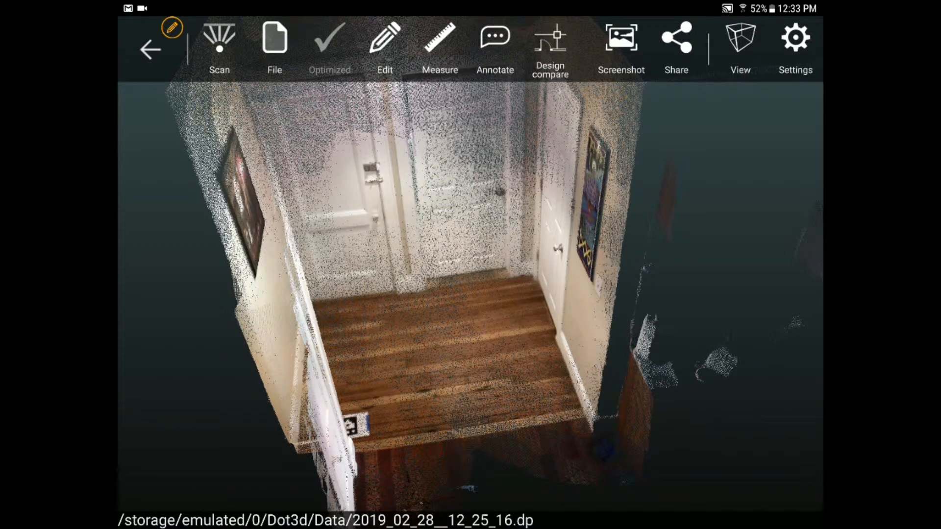
{"action": "left_click", "coordinate": [384, 45]}
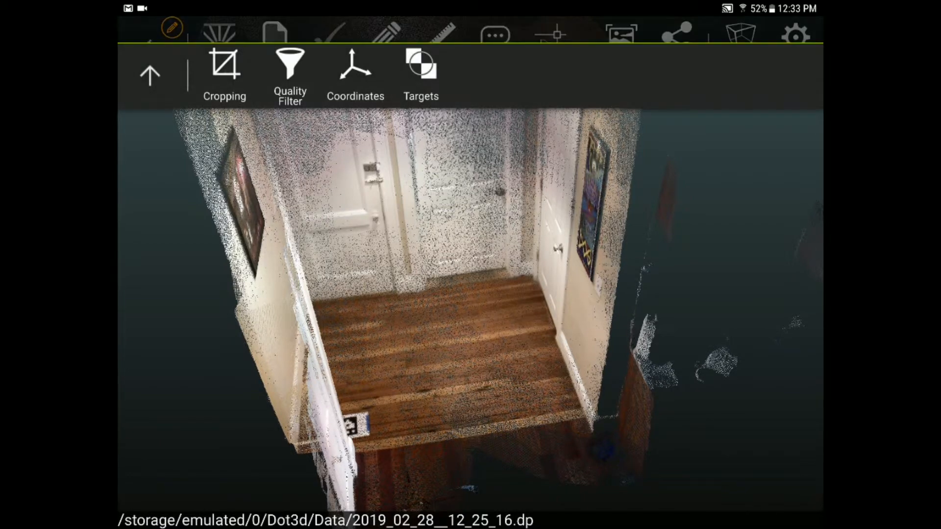
{"action": "left_click", "coordinate": [224, 69]}
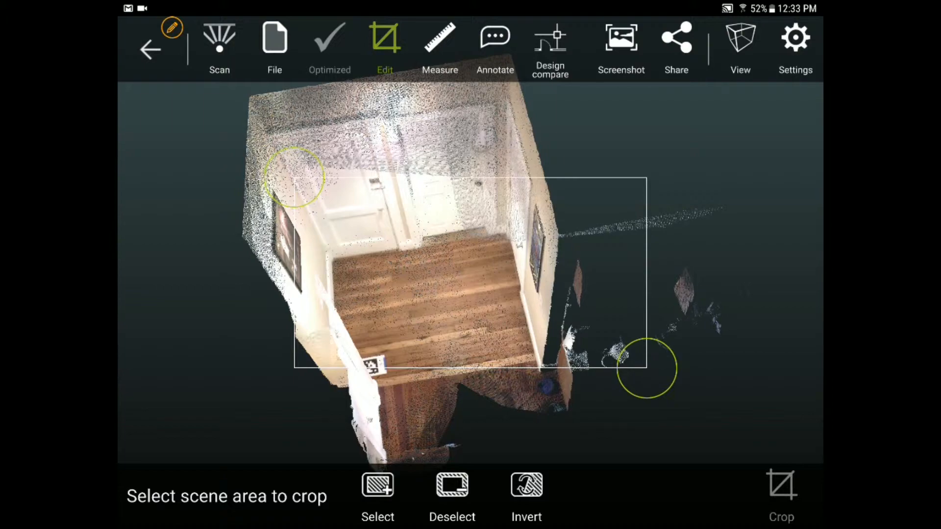
In top view, fit the crop box around the room, invert the selection, and crop away stray points
{"action": "left_click", "coordinate": [739, 45]}
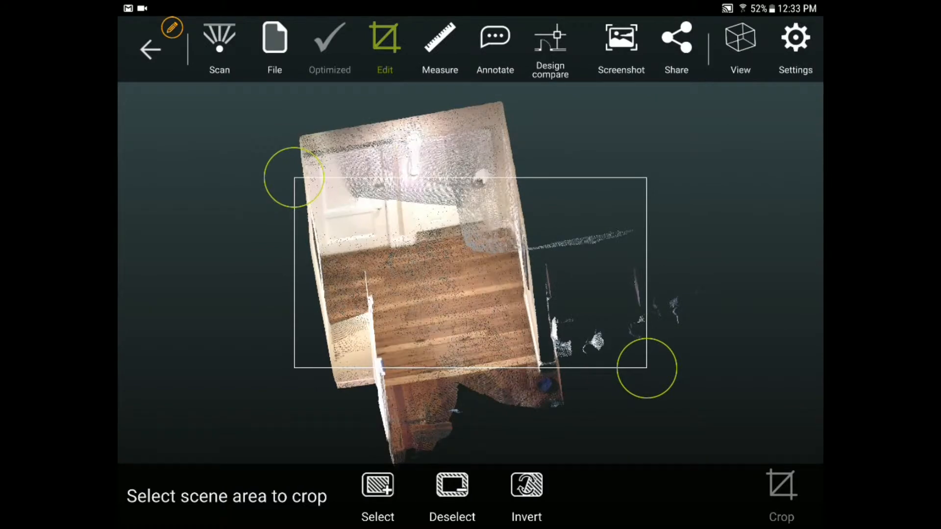
{"action": "left_click", "coordinate": [739, 48]}
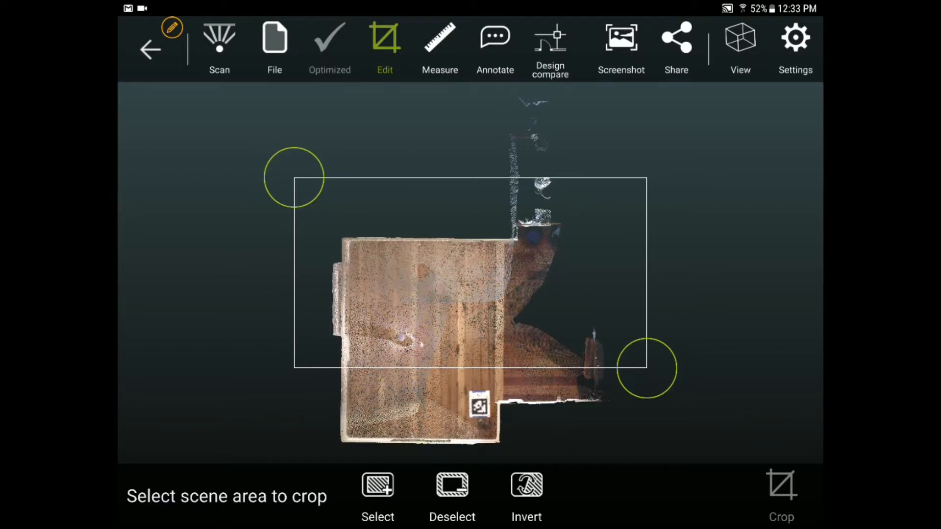
{"action": "left_click_drag", "start_coordinate": [294, 177], "coordinate": [326, 228]}
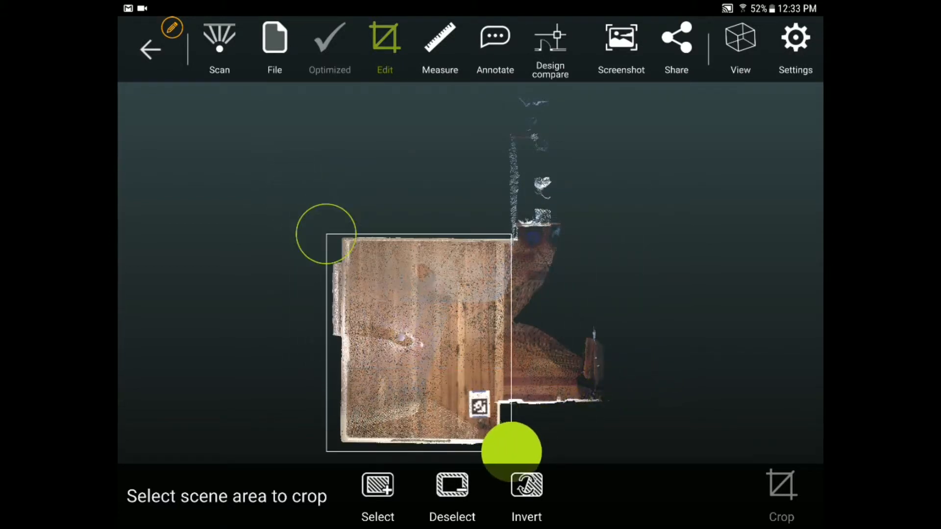
{"action": "left_click", "coordinate": [377, 485]}
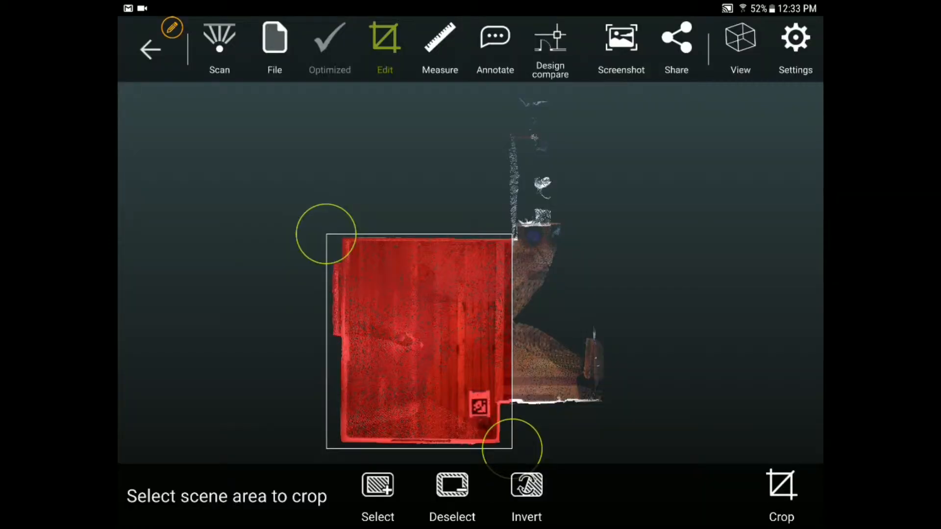
{"action": "left_click", "coordinate": [526, 492]}
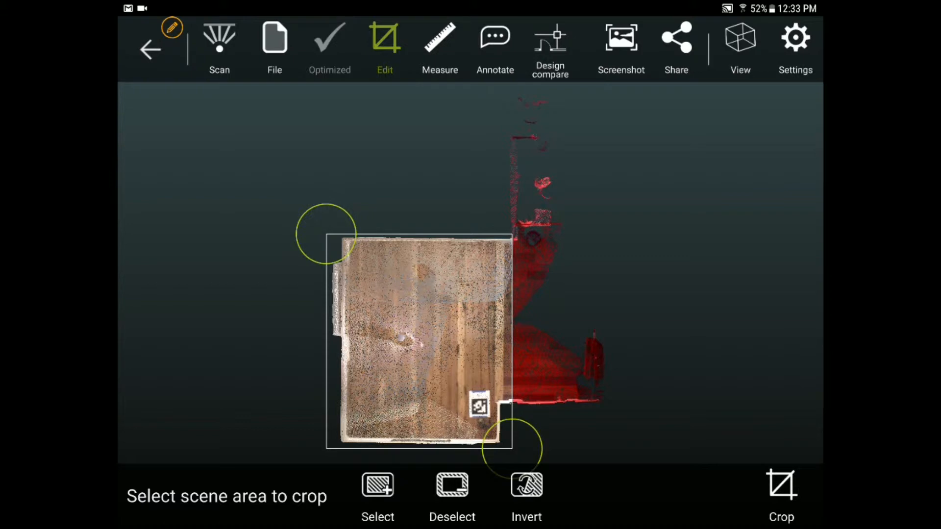
{"action": "left_click", "coordinate": [740, 48]}
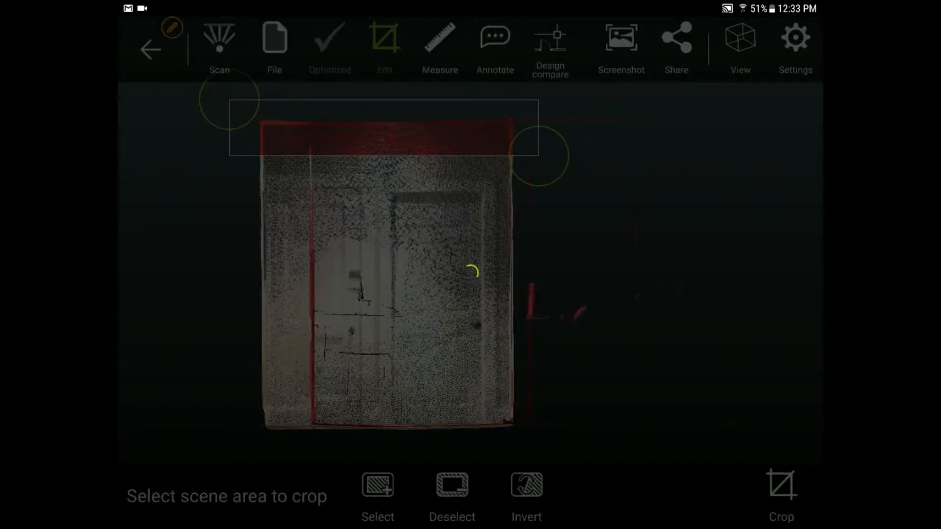
{"action": "left_click", "coordinate": [780, 489]}
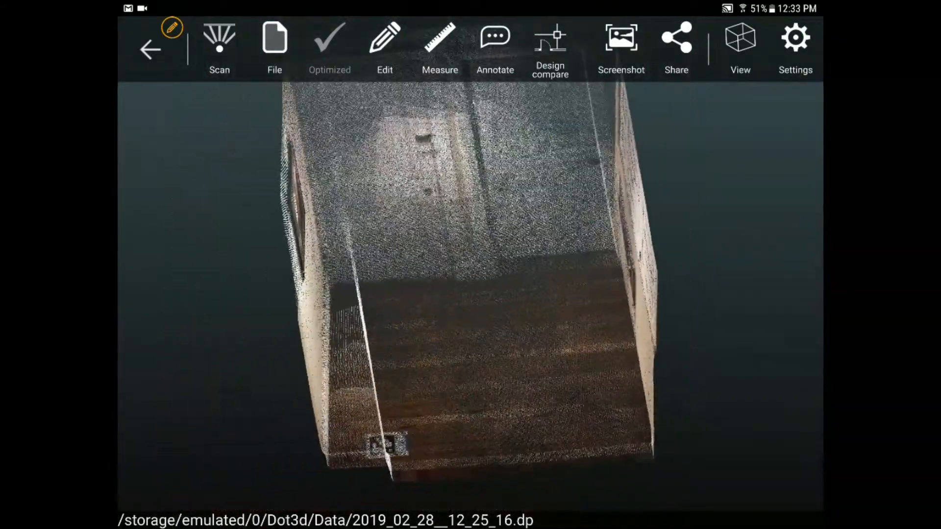
{"action": "left_click", "coordinate": [739, 48]}
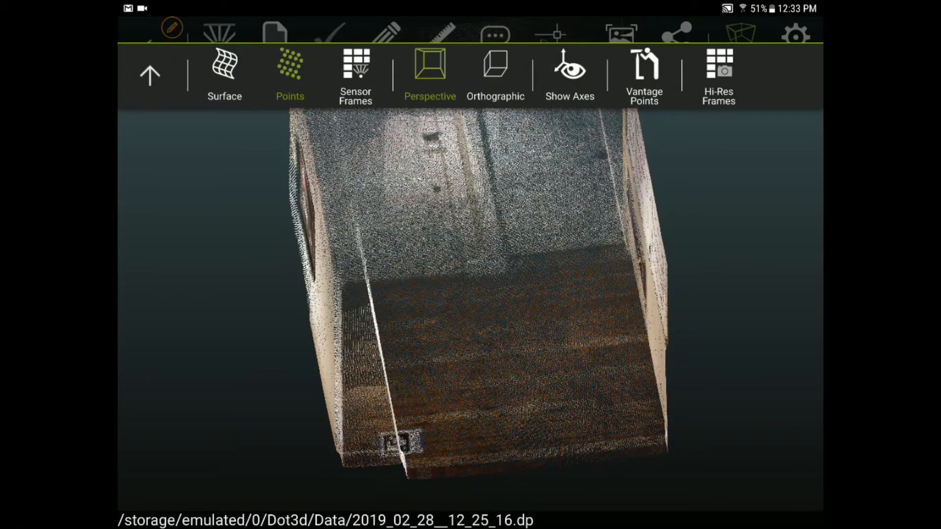
{"action": "left_click", "coordinate": [149, 66]}
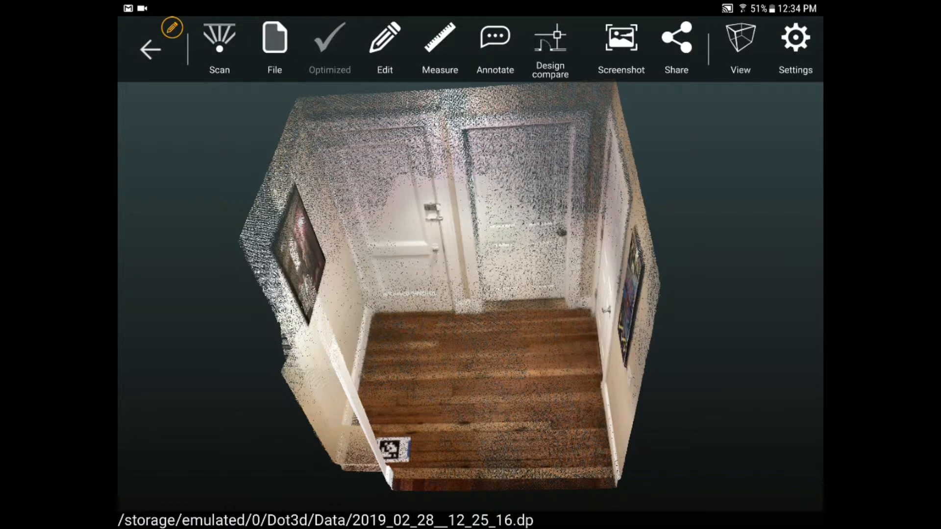
{"action": "left_click", "coordinate": [439, 45]}
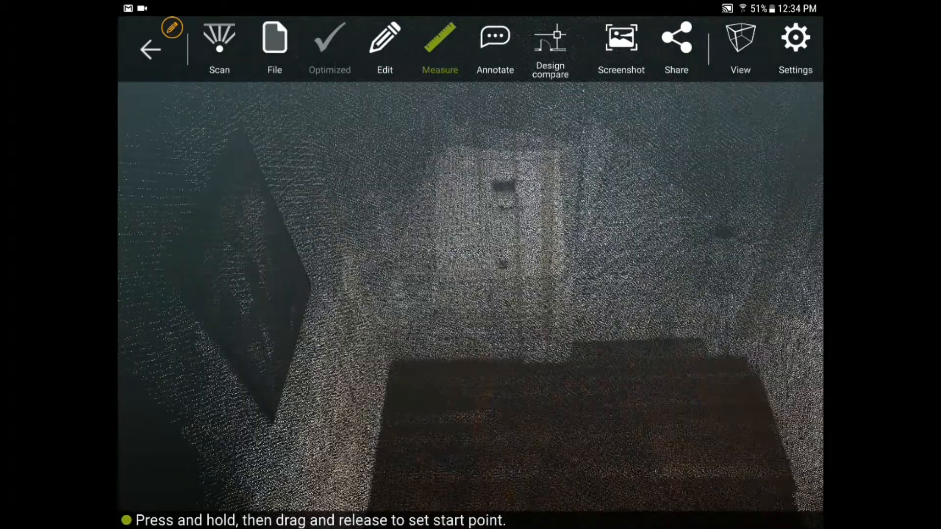
{"action": "left_click", "coordinate": [395, 278]}
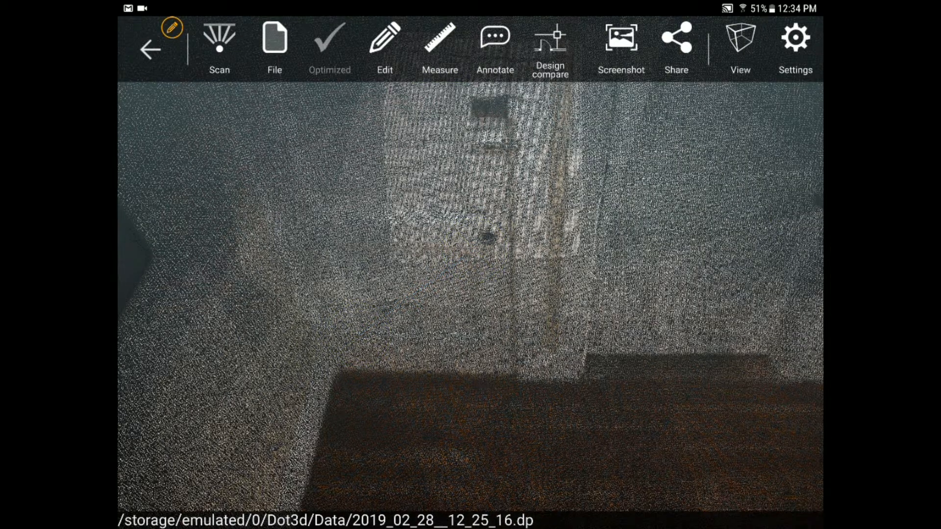
Place a new point annotation on the door knob
{"action": "left_click", "coordinate": [494, 45]}
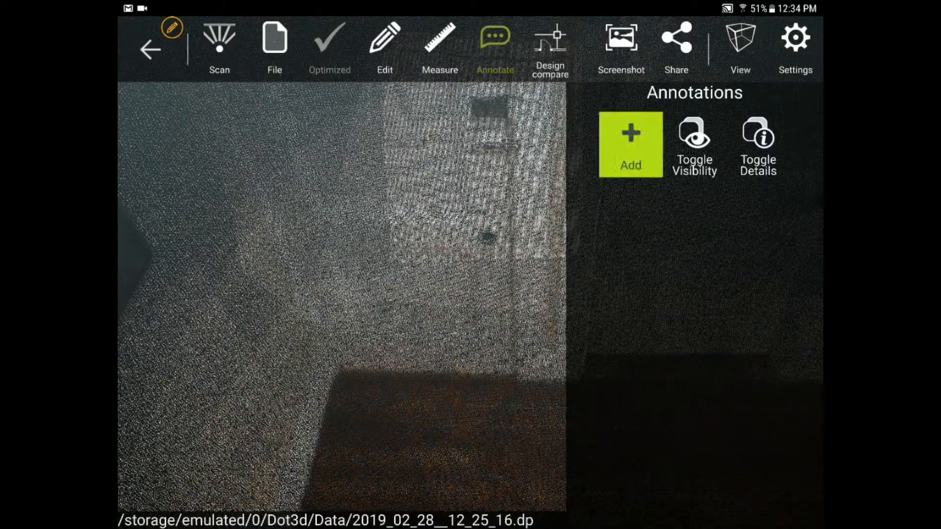
{"action": "left_click", "coordinate": [630, 144]}
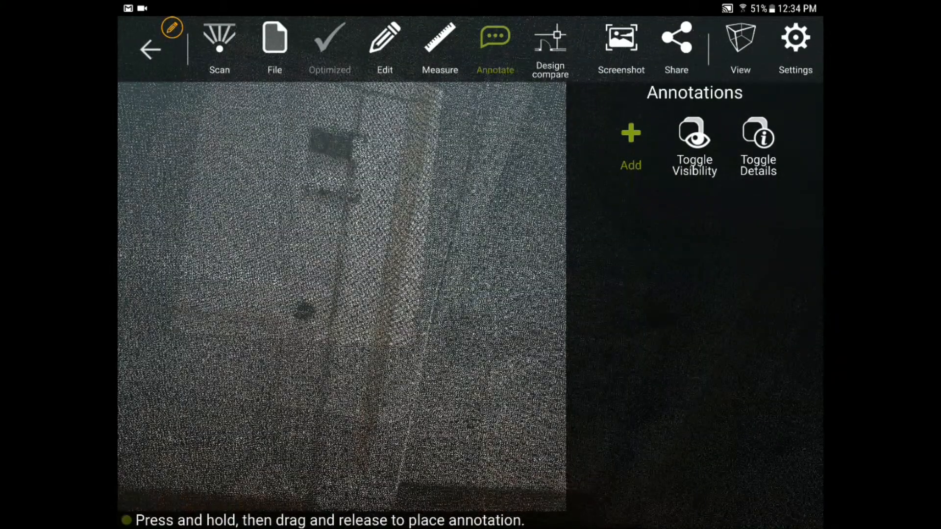
{"action": "left_click", "coordinate": [630, 144]}
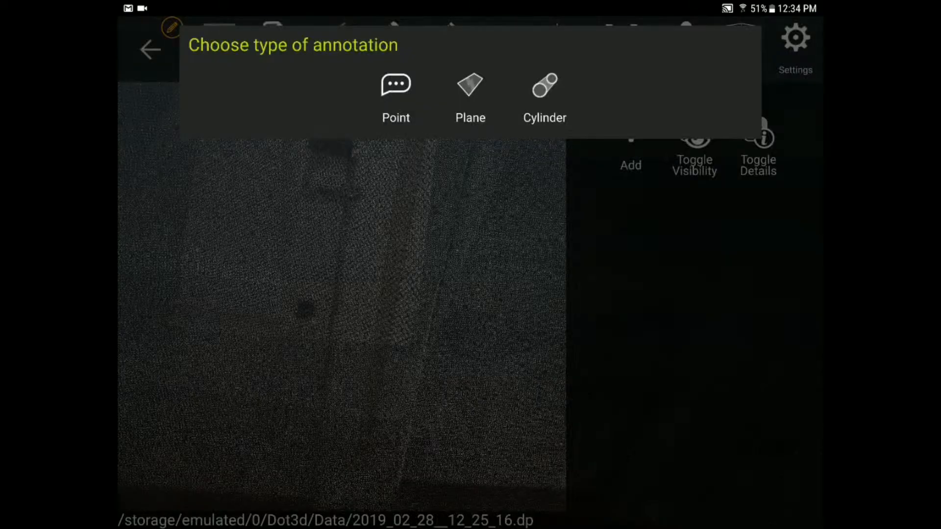
{"action": "left_click", "coordinate": [395, 96]}
{"action": "type", "text": "D"}
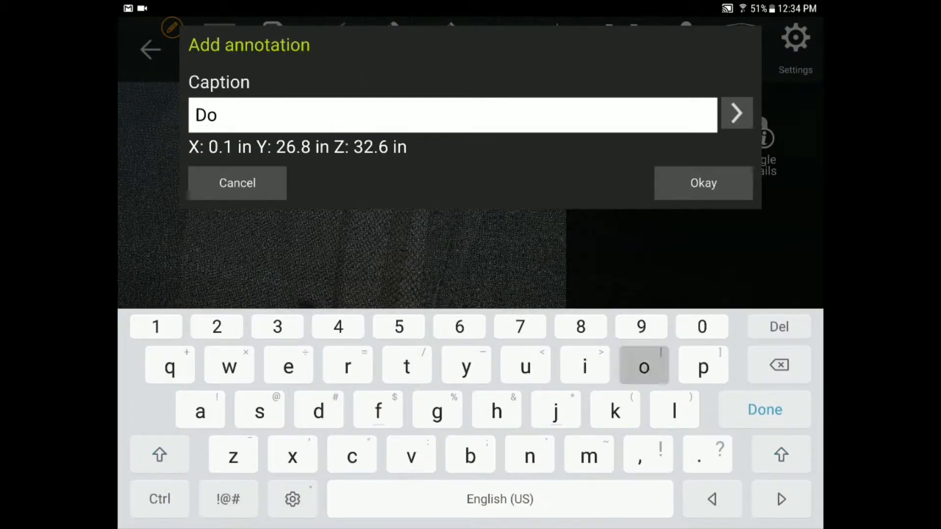
Caption the annotation 'Door Knob 1', add 'details' text, and confirm
{"action": "type", "text": "or K"}
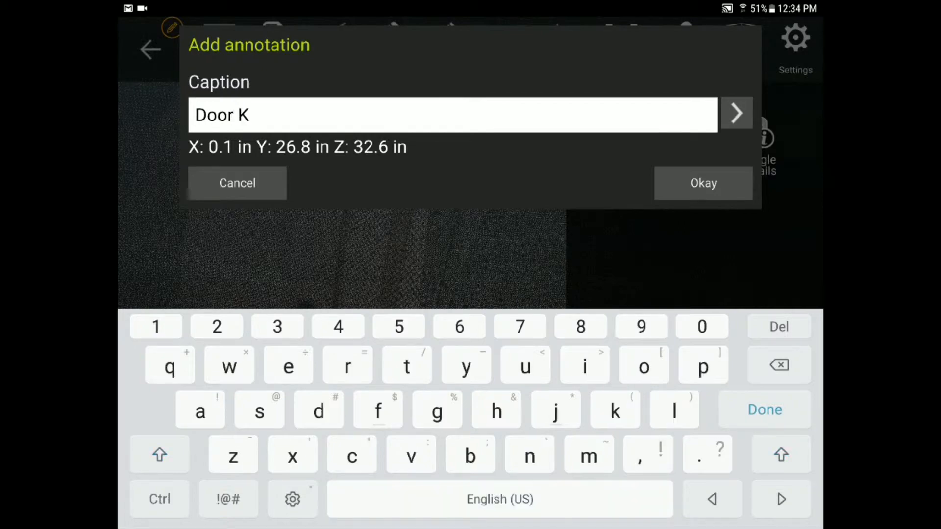
{"action": "type", "text": "nob 1"}
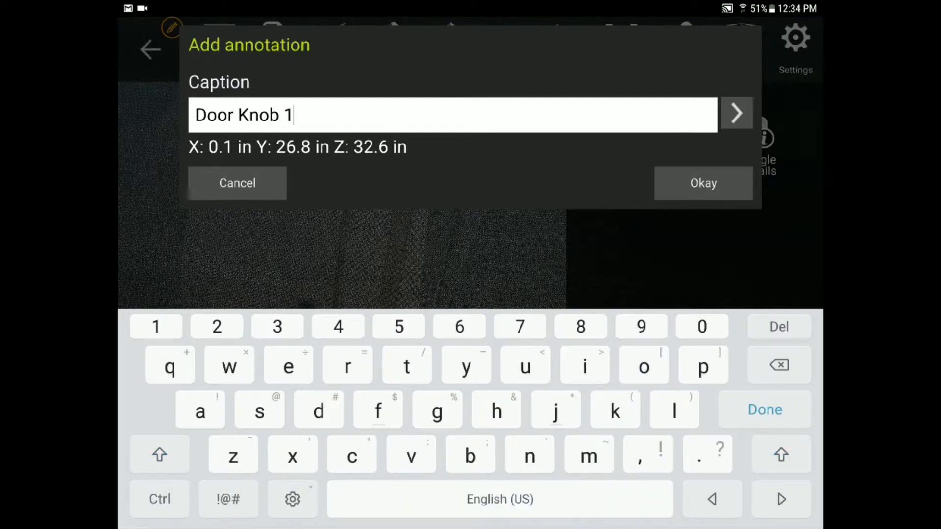
{"action": "left_click", "coordinate": [736, 114]}
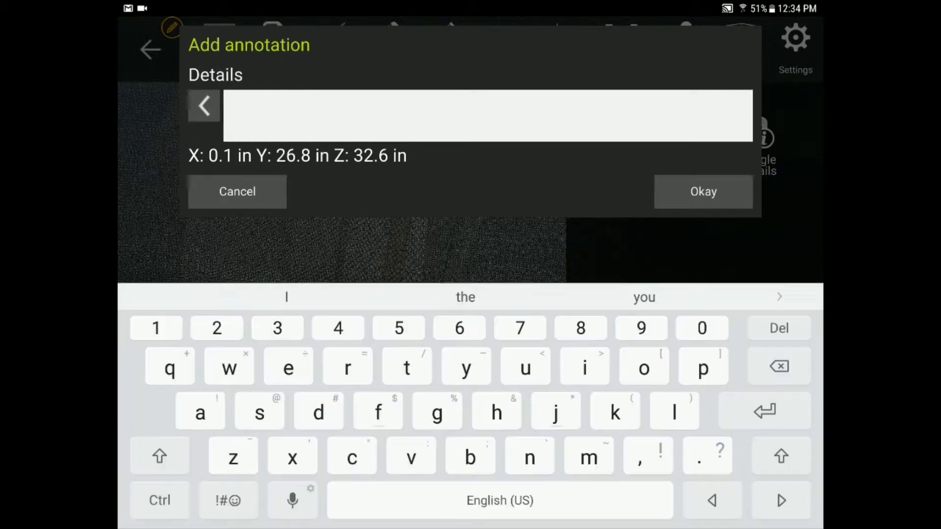
{"action": "type", "text": "details"}
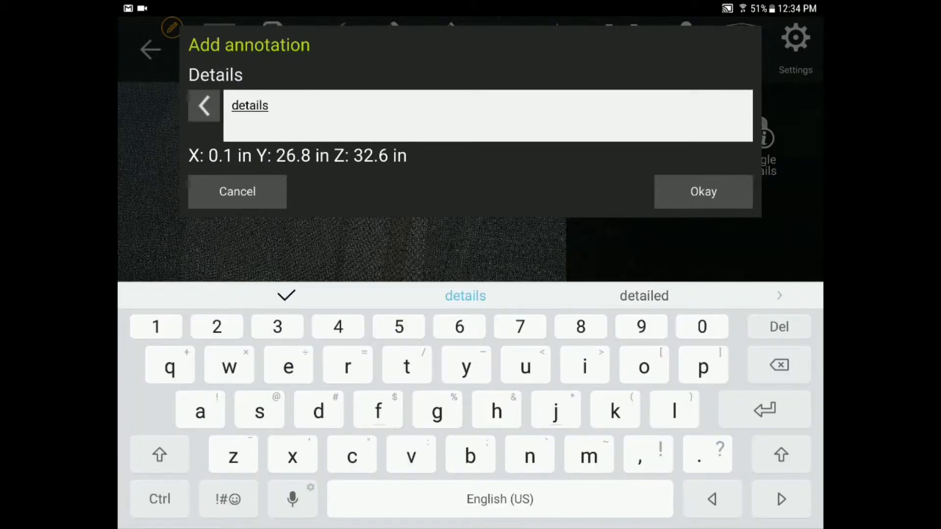
{"action": "left_click", "coordinate": [702, 191]}
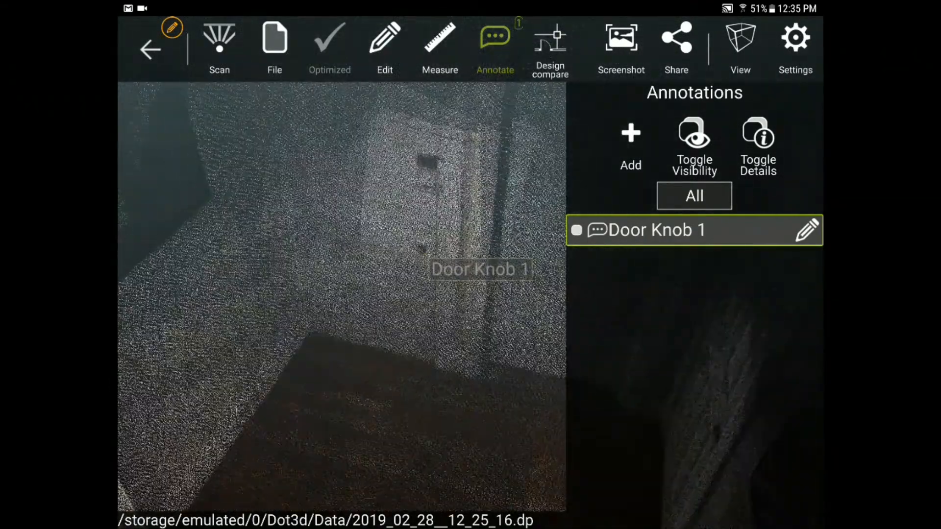
Add plane annotations on the floor and left wall, showing each plane's area
{"action": "left_click", "coordinate": [629, 145]}
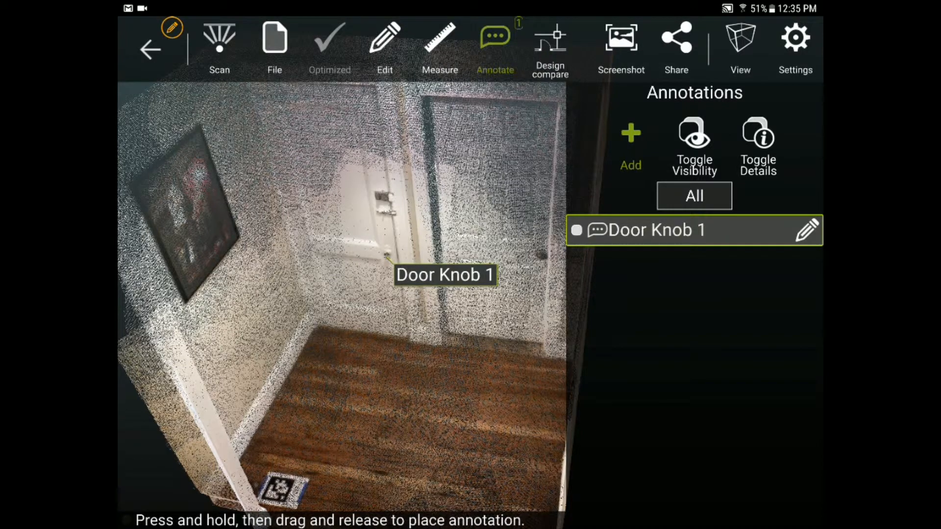
{"action": "left_click", "coordinate": [630, 144]}
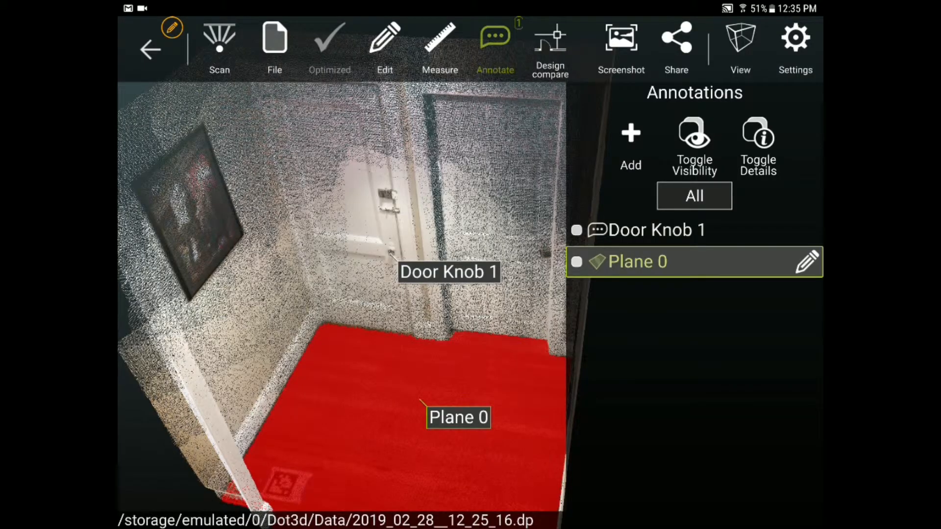
{"action": "left_click", "coordinate": [630, 144]}
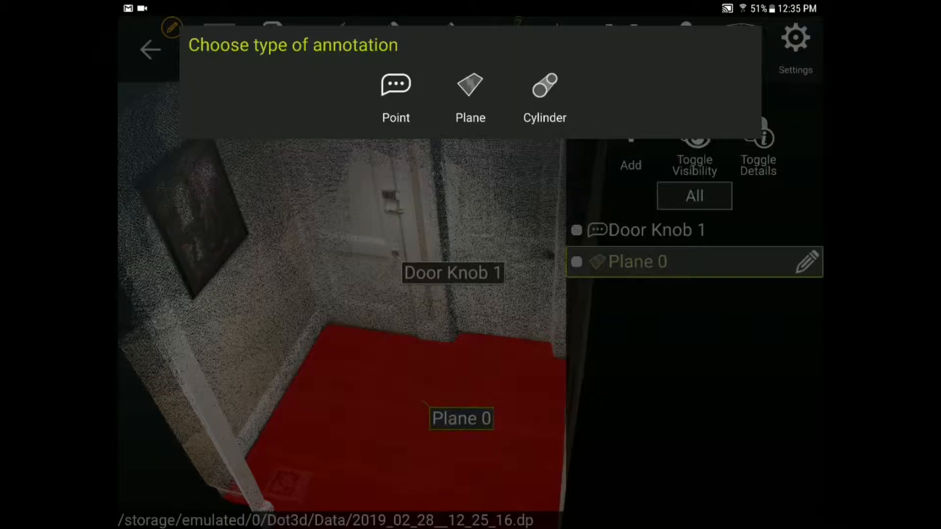
{"action": "left_click", "coordinate": [470, 96]}
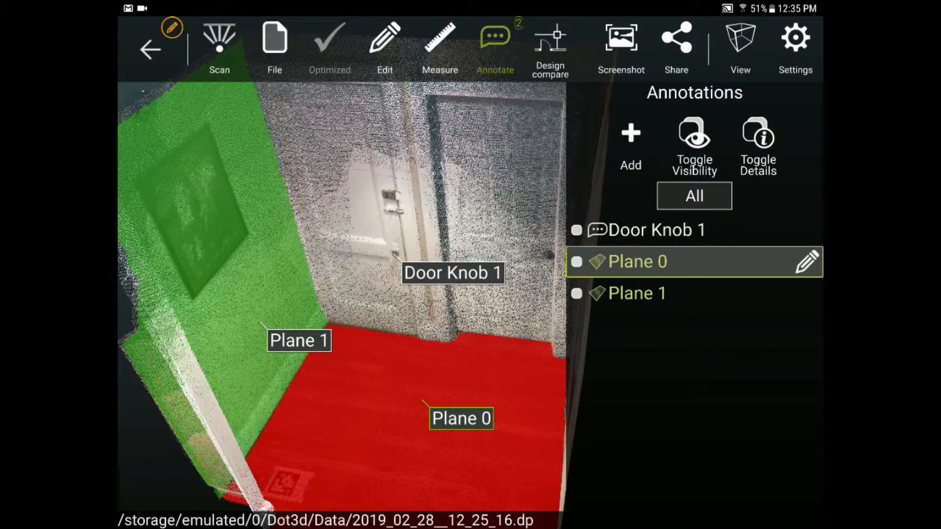
{"action": "left_click", "coordinate": [635, 293]}
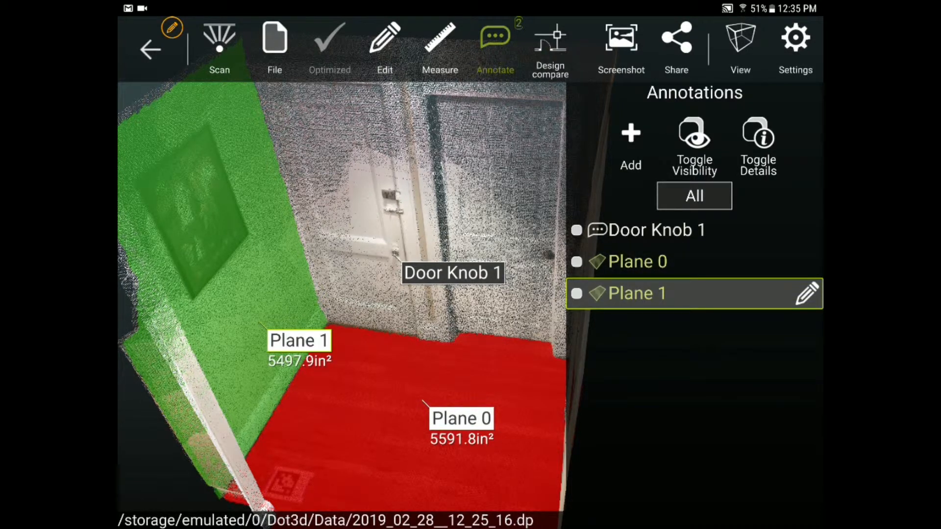
{"action": "left_click", "coordinate": [440, 45]}
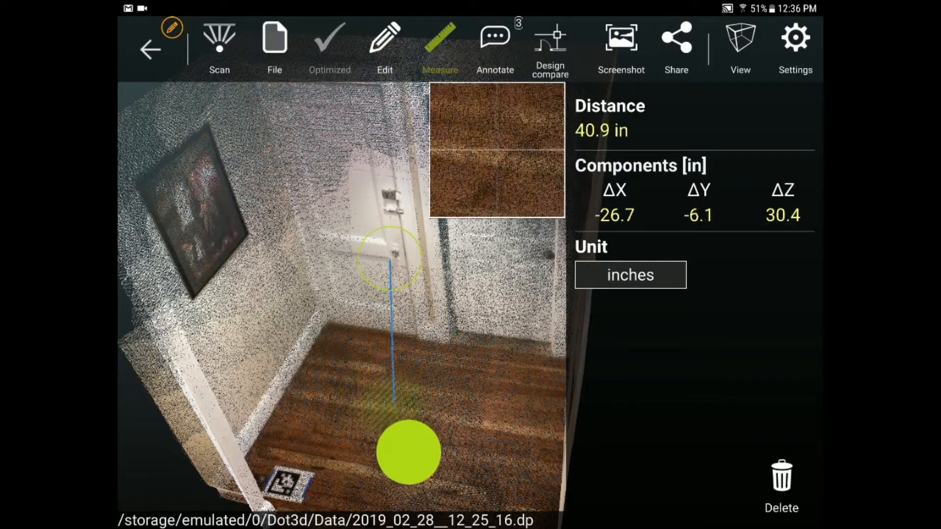
Measure from a picked point down to floor plane Plane 0, reading 41.2 in
{"action": "left_click", "coordinate": [407, 451]}
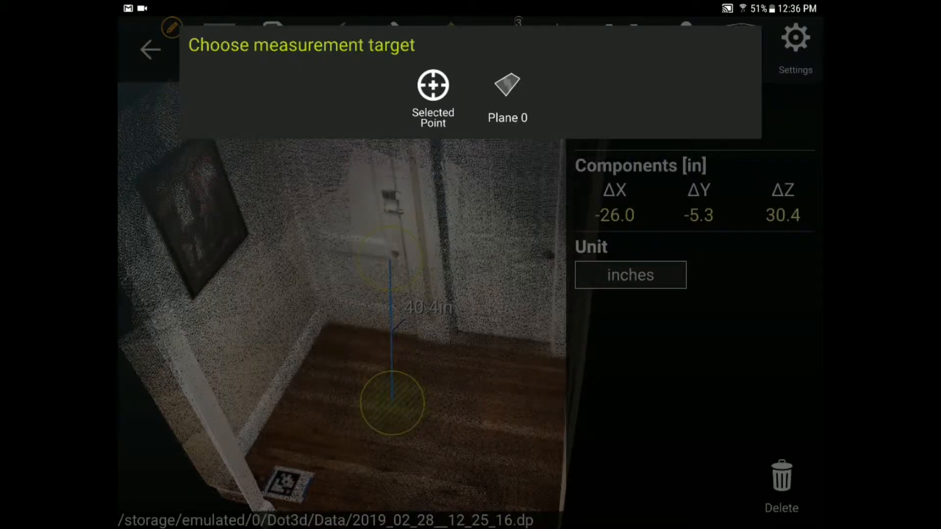
{"action": "left_click", "coordinate": [432, 96]}
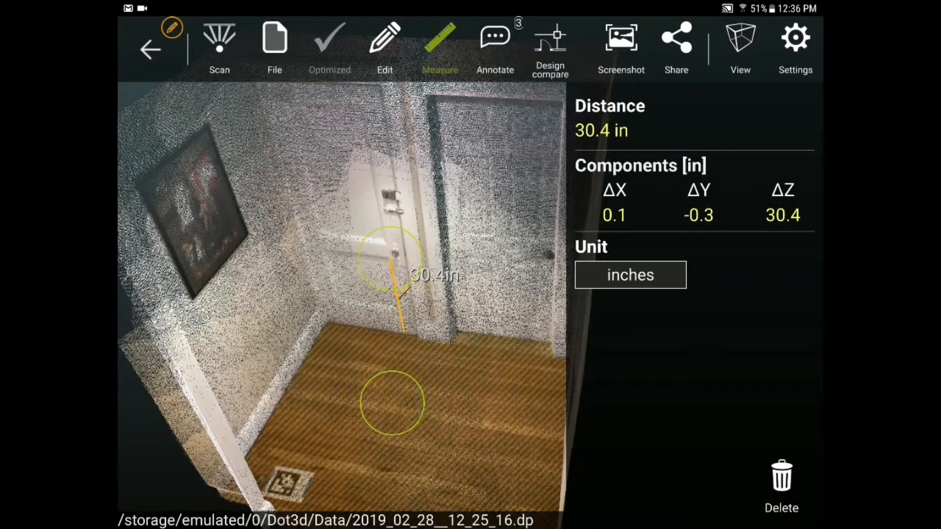
{"action": "left_click", "coordinate": [239, 288]}
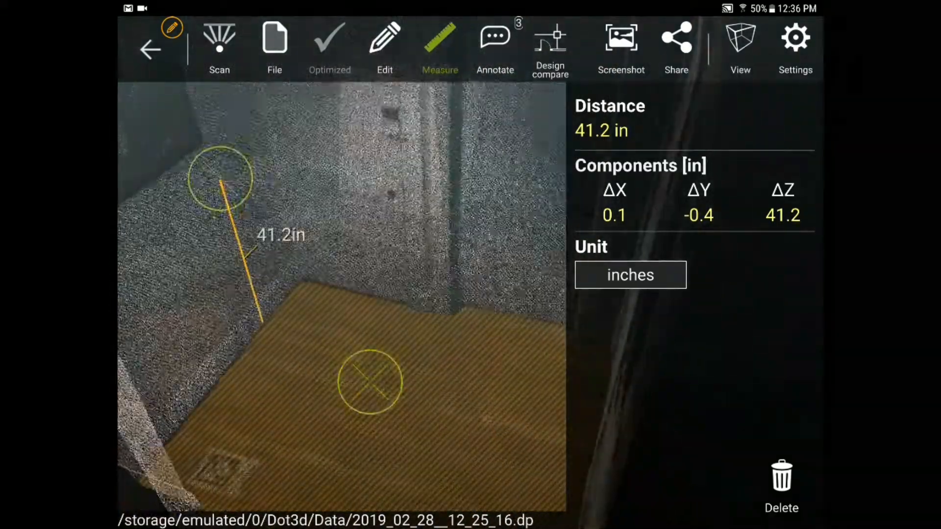
Save a screenshot of the 41.2 in measurement, dismiss the notice, and delete the measurement
{"action": "left_click", "coordinate": [620, 45]}
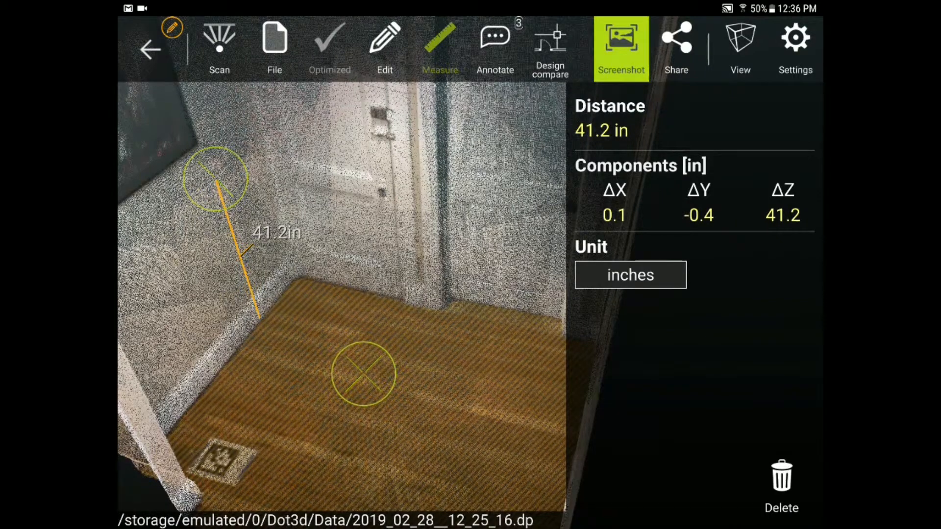
{"action": "left_click", "coordinate": [620, 45]}
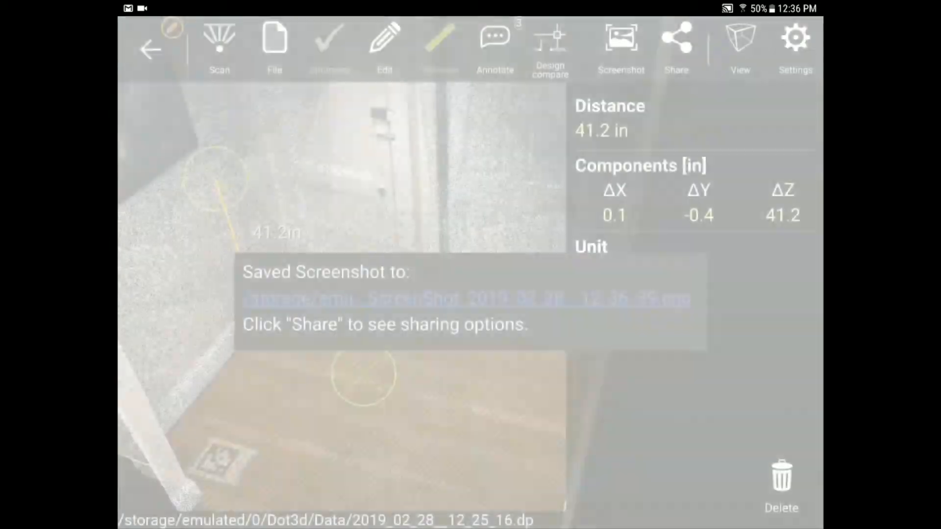
{"action": "left_click", "coordinate": [621, 38]}
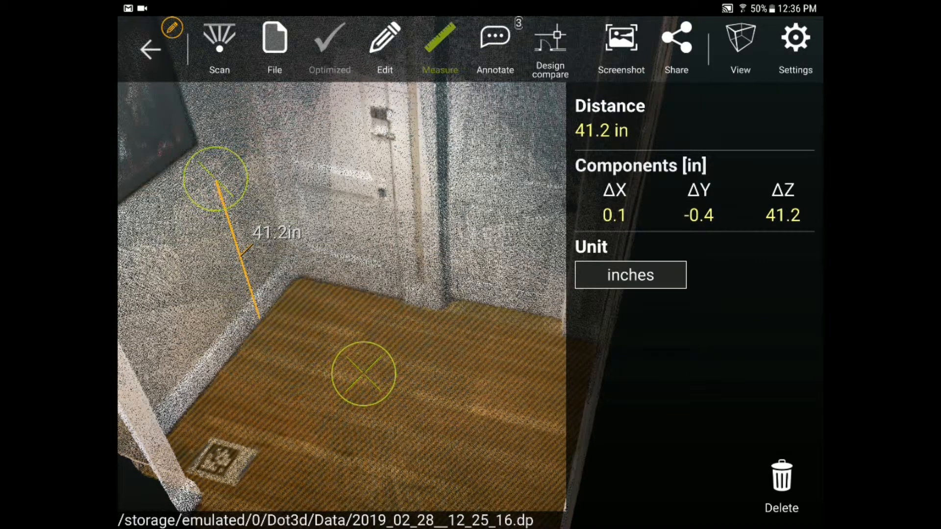
{"action": "left_click", "coordinate": [780, 480]}
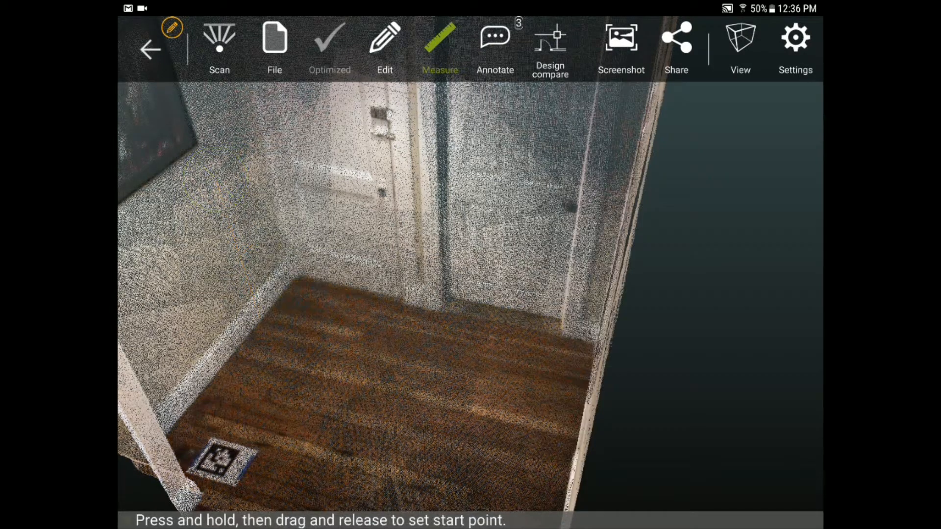
Browse the captured door latch and doorknob photos, then bring up the file options
{"action": "left_click", "coordinate": [739, 48]}
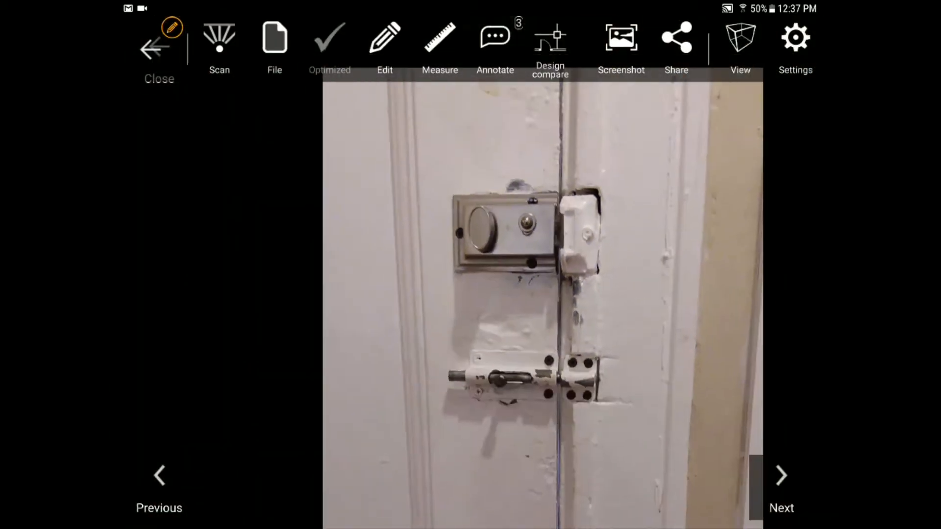
{"action": "left_click", "coordinate": [740, 48]}
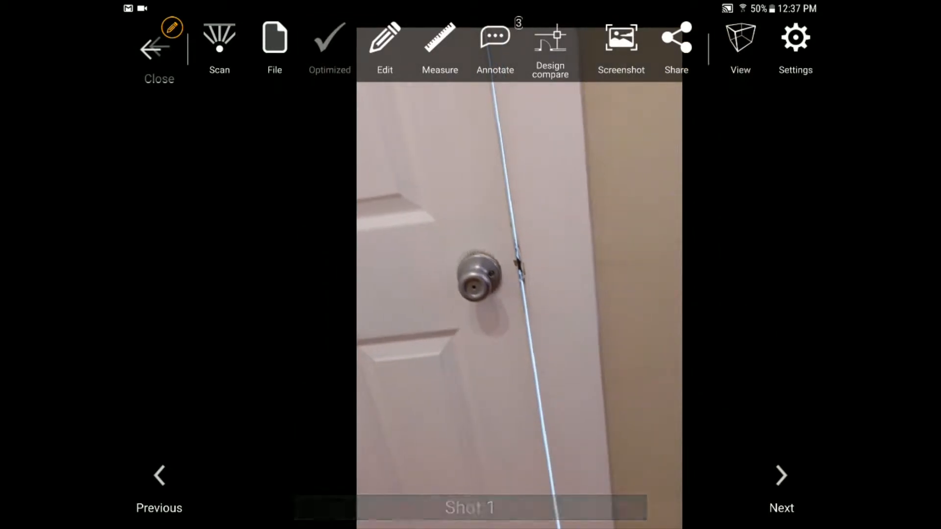
{"action": "left_click", "coordinate": [274, 48]}
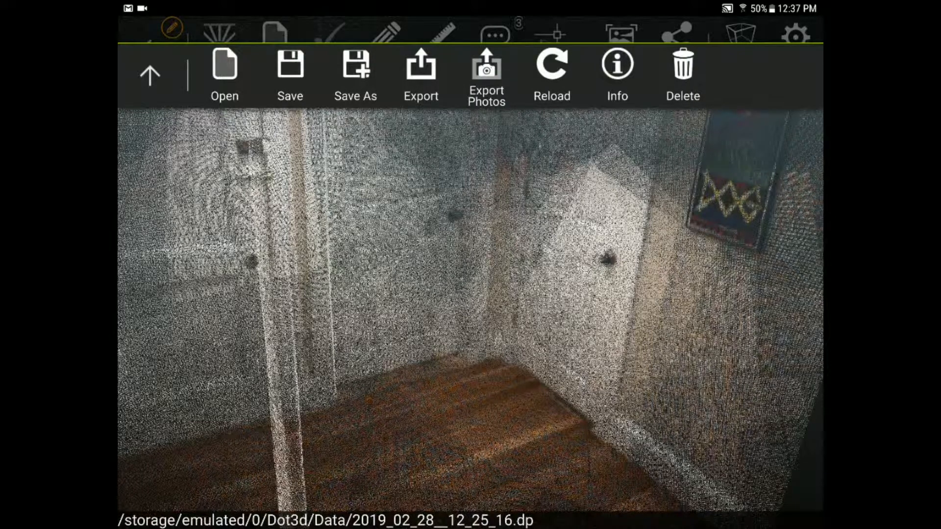
Save the annotated scan file and reopen the file options
{"action": "left_click", "coordinate": [289, 69]}
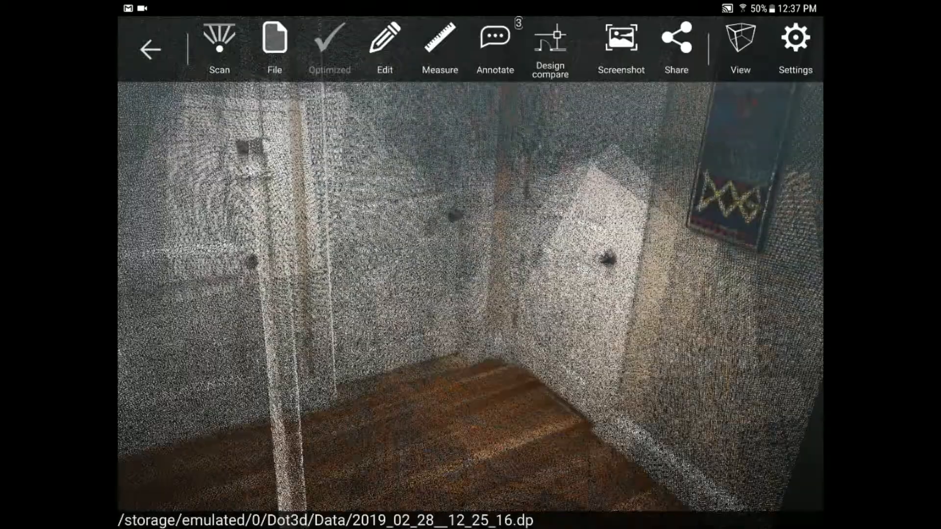
{"action": "left_click", "coordinate": [274, 48]}
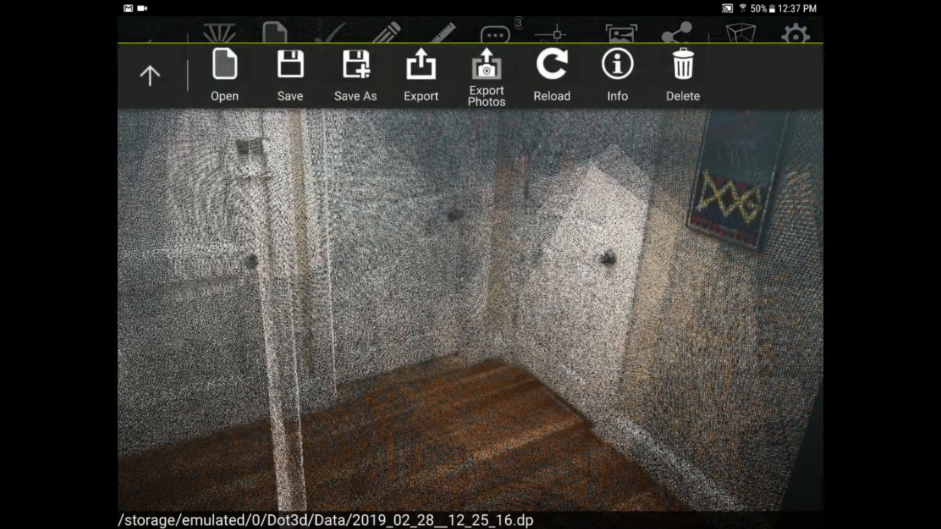
View the export formats E57, LAS, PLY and PTS, then close the Export dialog
{"action": "left_click", "coordinate": [421, 72]}
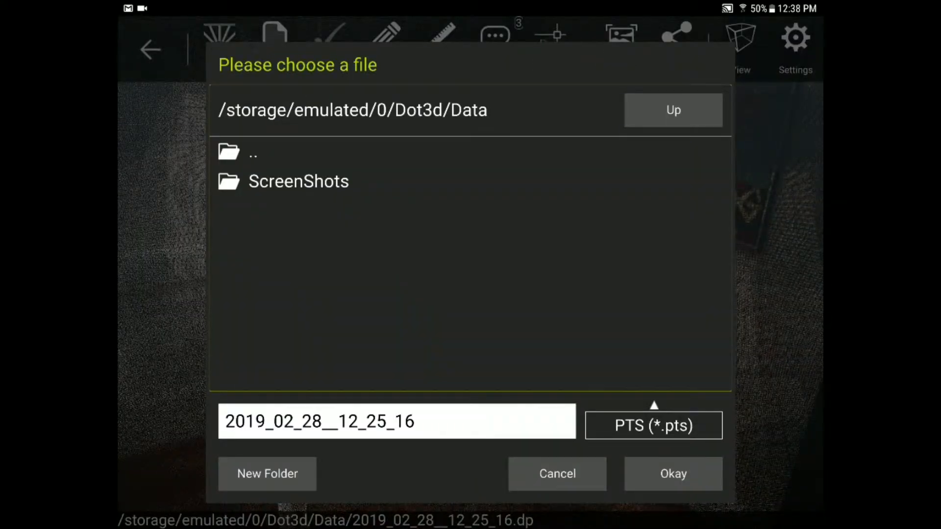
{"action": "left_click", "coordinate": [652, 424]}
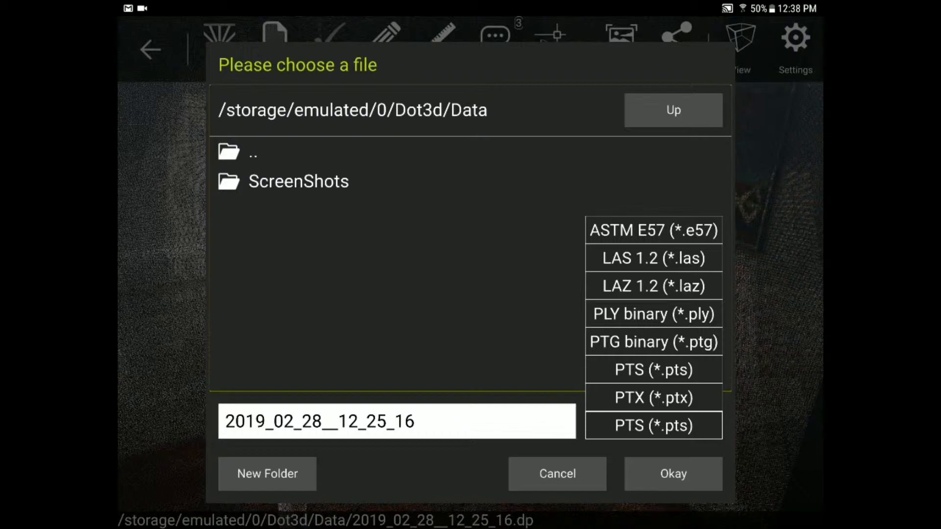
{"action": "left_click", "coordinate": [672, 473]}
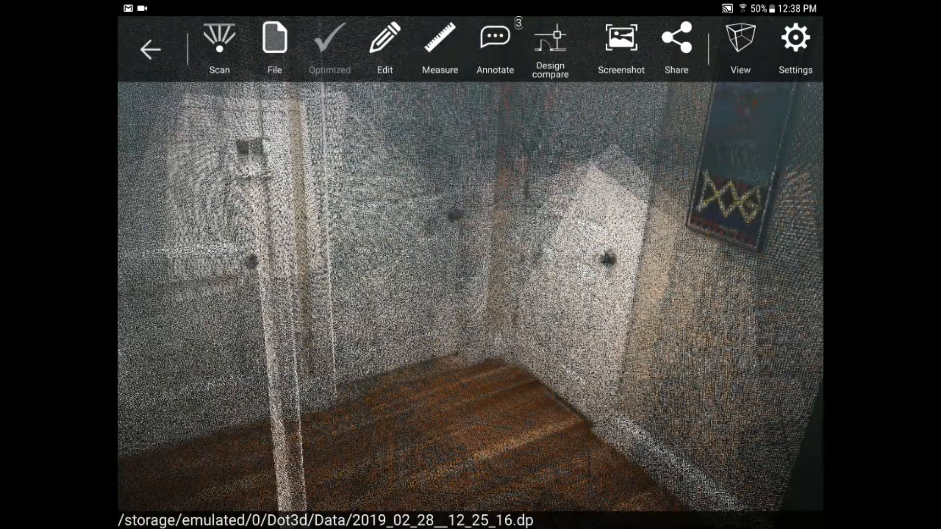